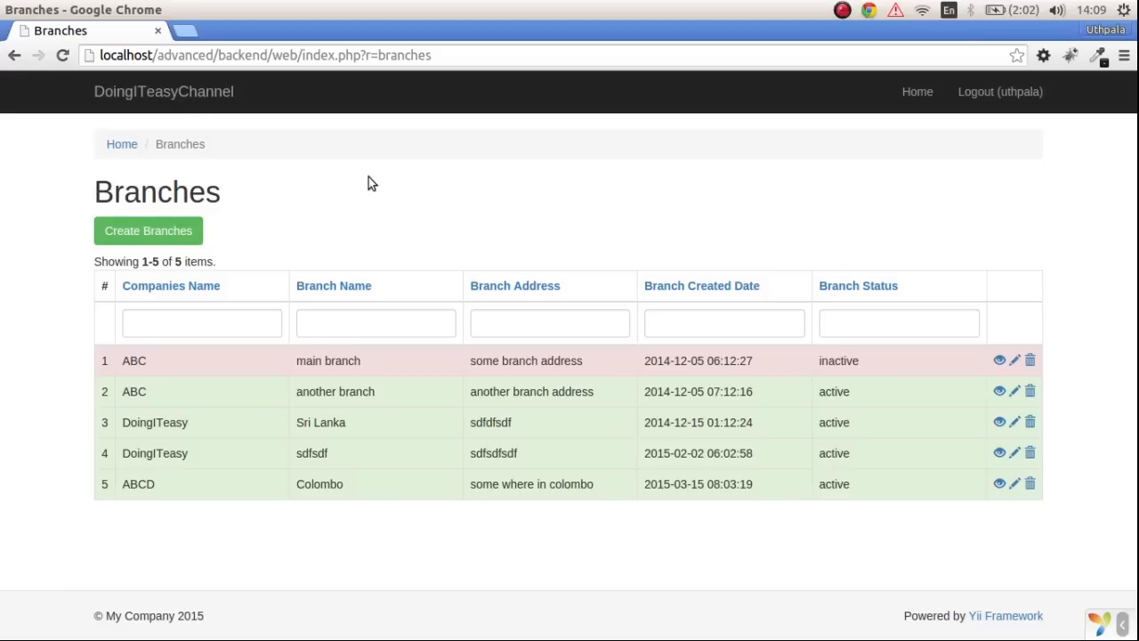
{"action": "mouse_move", "coordinate": [360, 229]}
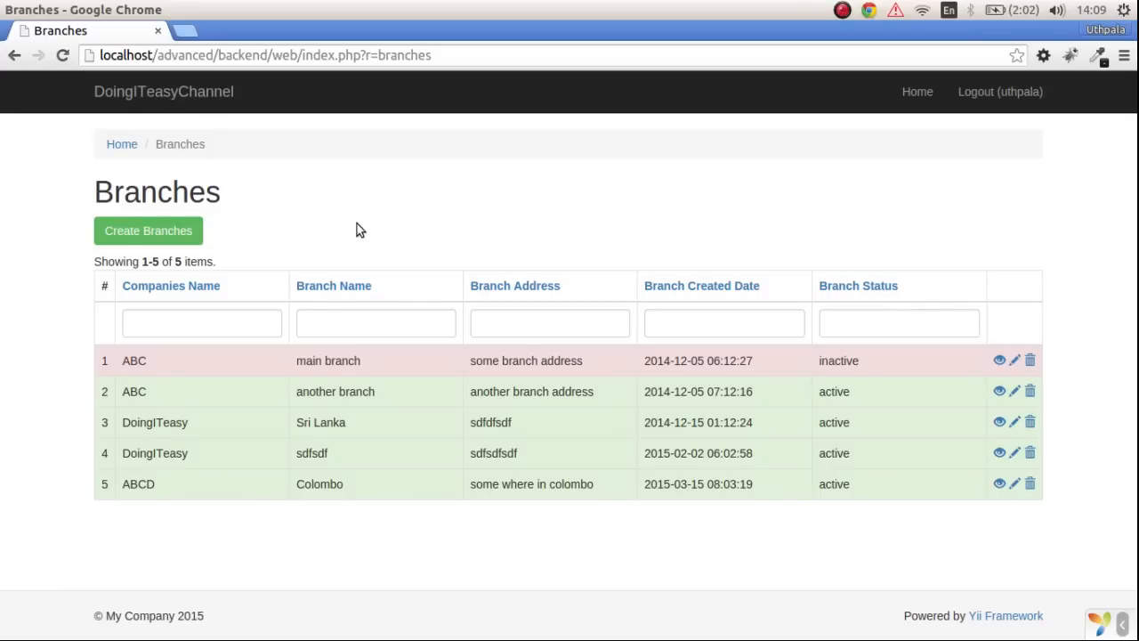
{"action": "mouse_move", "coordinate": [203, 222]}
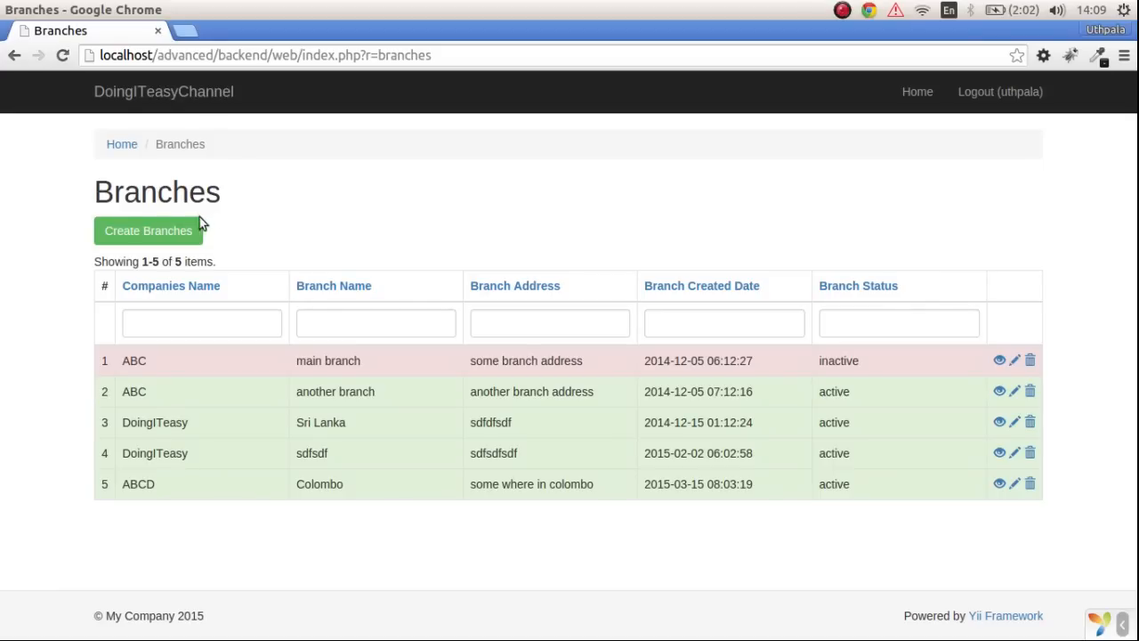
- Create a DoingITeasy branch named Galle with address 'address' and Inactive status
{"action": "left_click", "coordinate": [148, 230]}
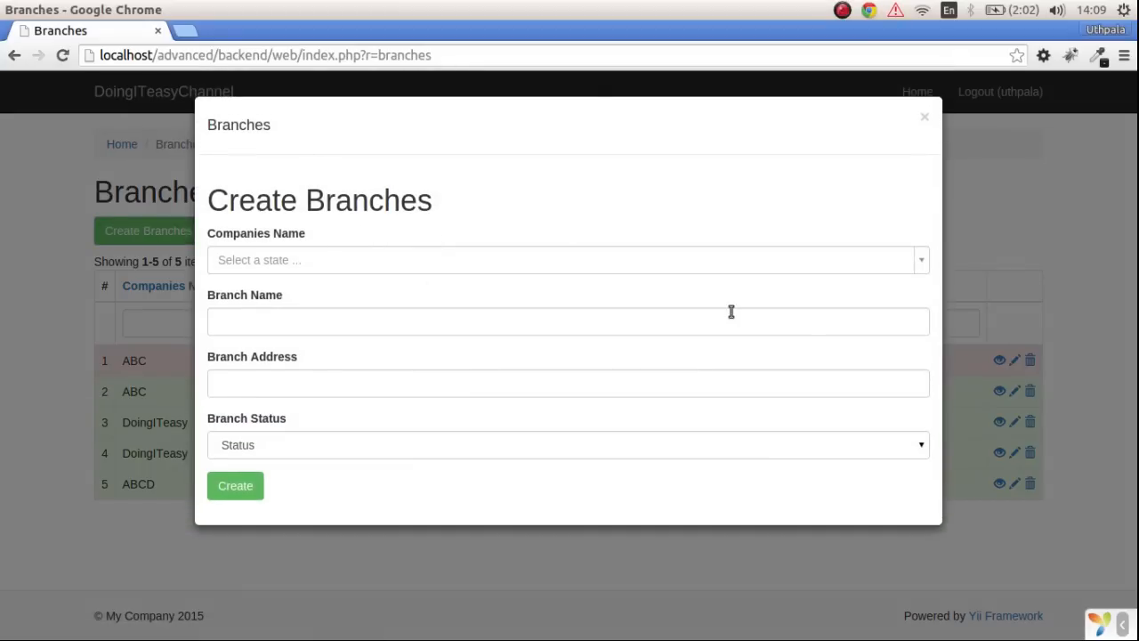
{"action": "left_click", "coordinate": [567, 260]}
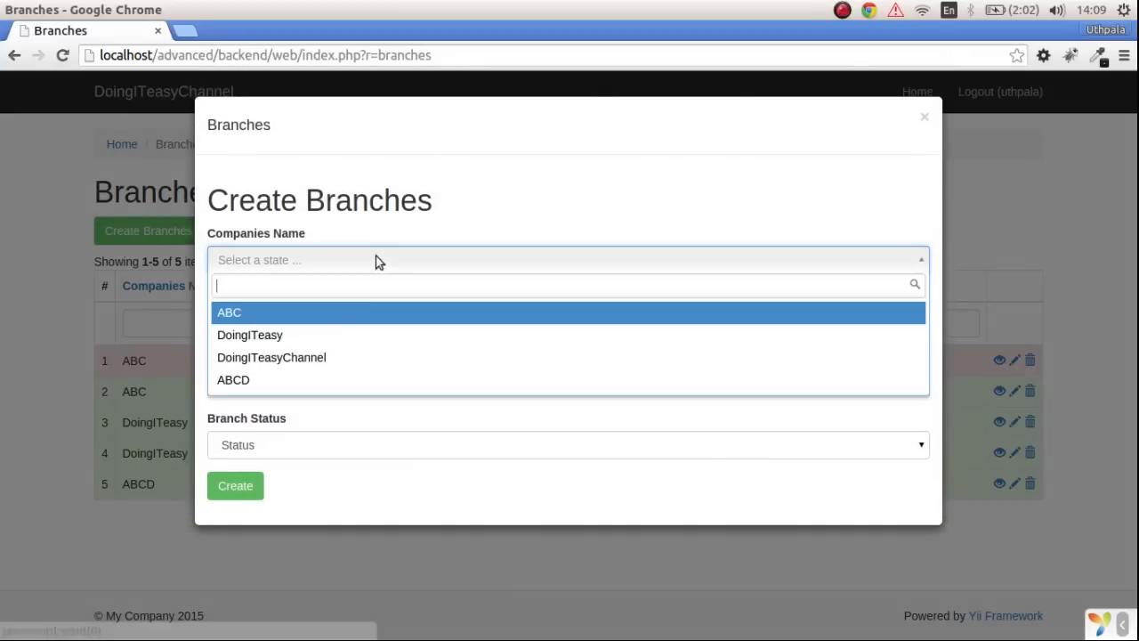
{"action": "left_click", "coordinate": [250, 334]}
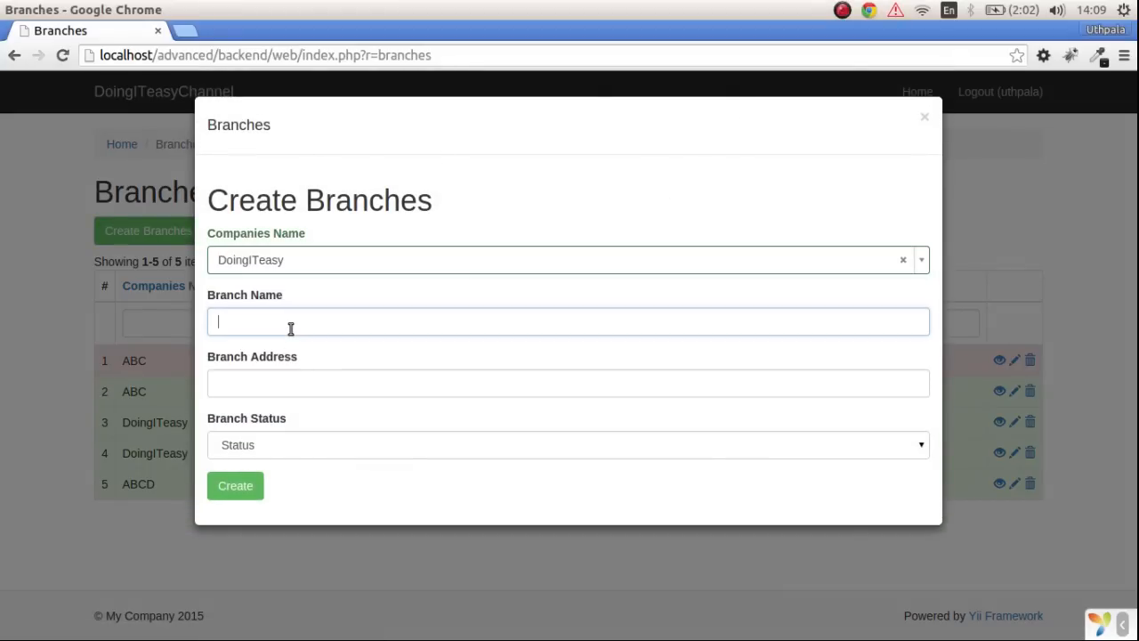
{"action": "left_click", "coordinate": [569, 321]}
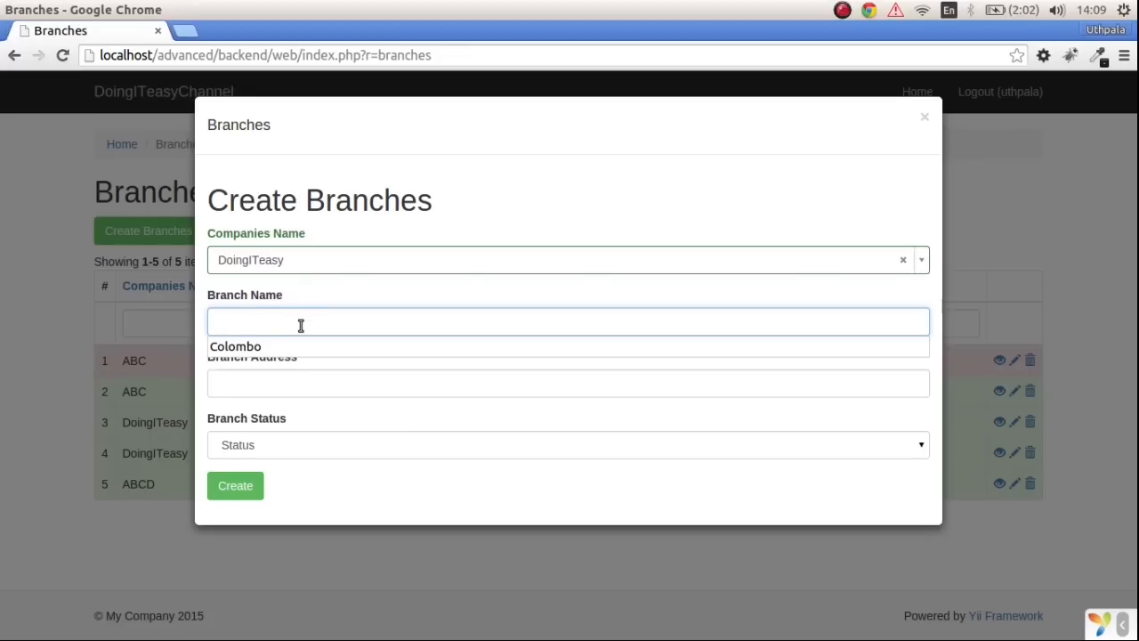
{"action": "type", "text": "Galle"}
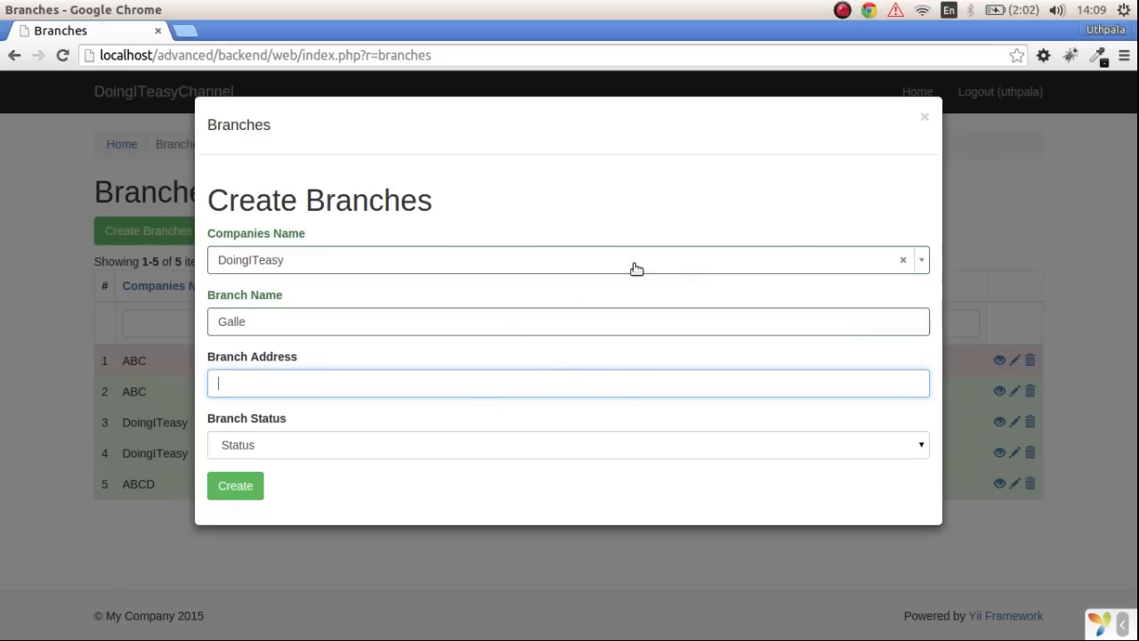
{"action": "mouse_move", "coordinate": [592, 195]}
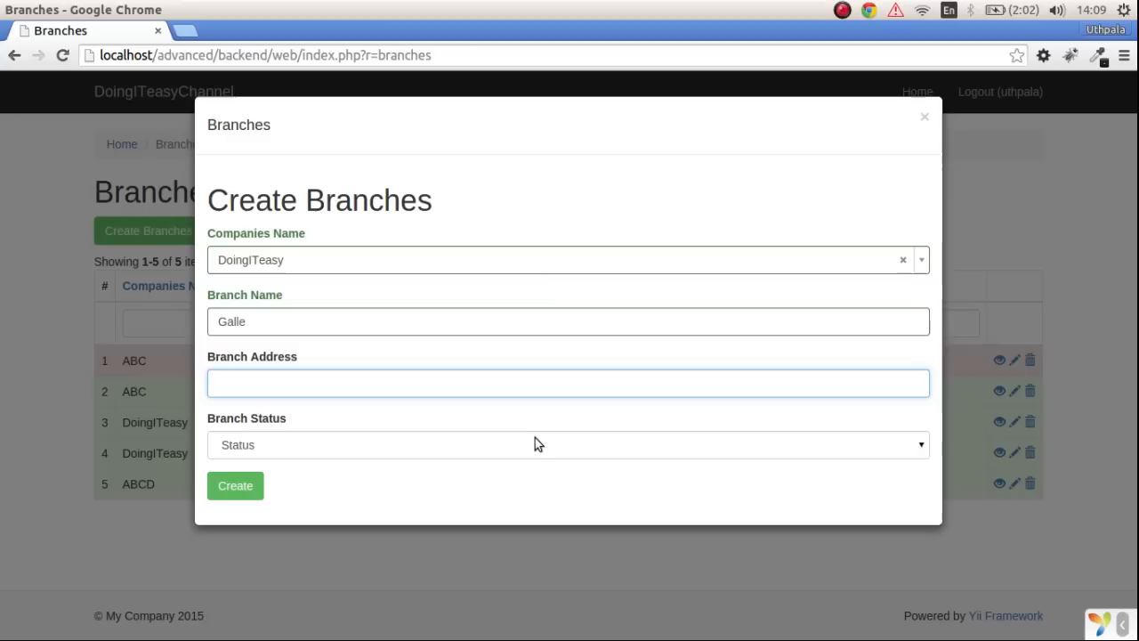
{"action": "type", "text": "address"}
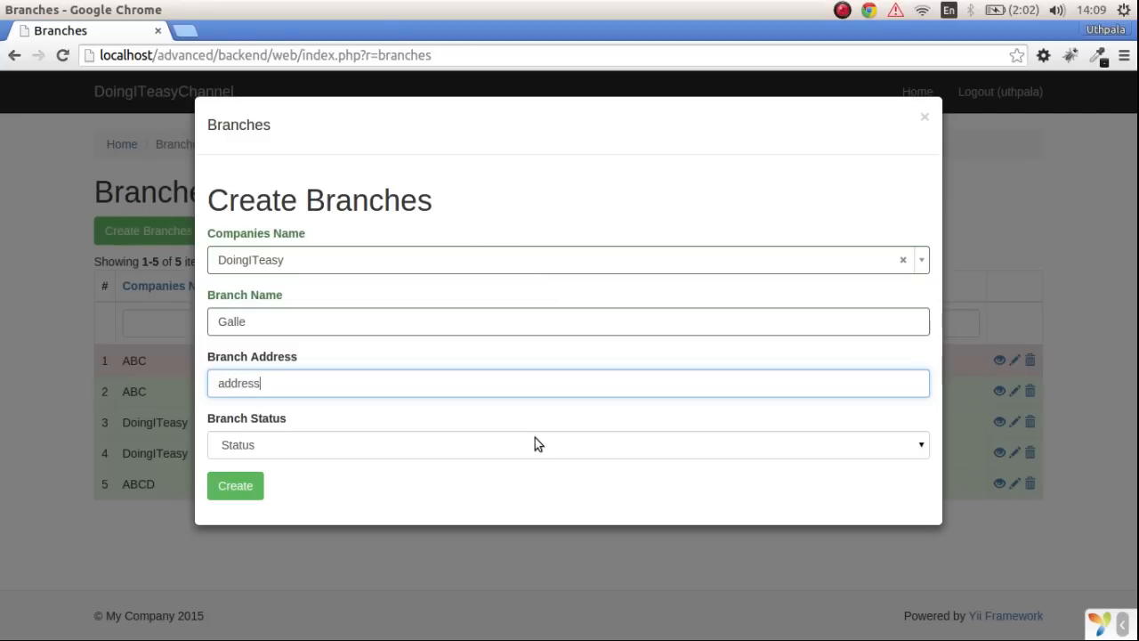
{"action": "left_click", "coordinate": [569, 444]}
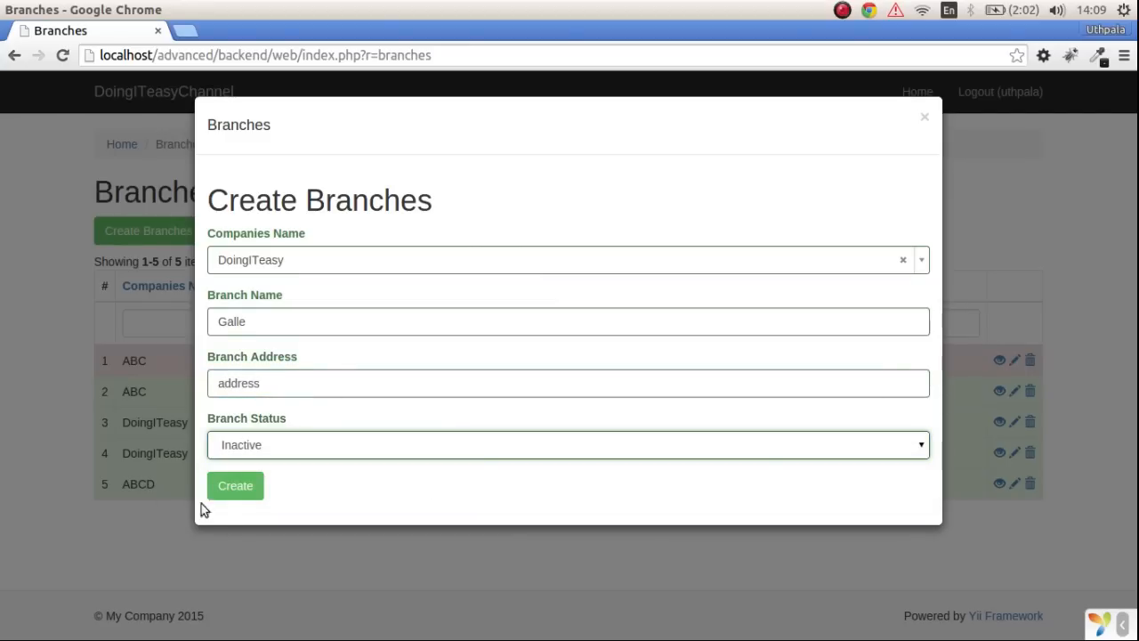
{"action": "left_click", "coordinate": [235, 484]}
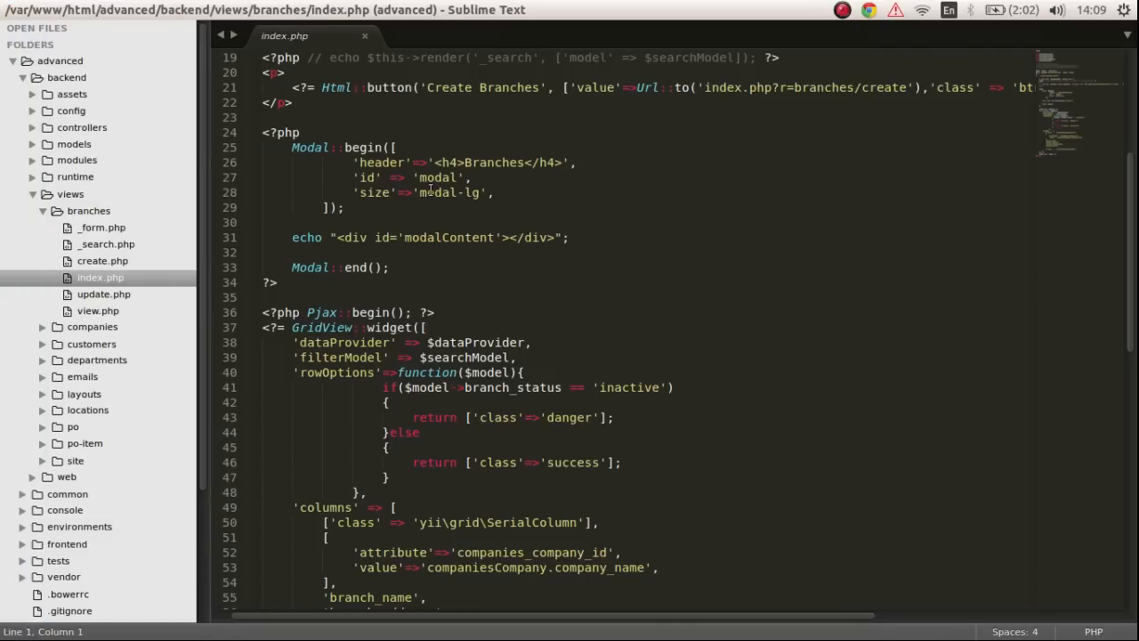
- Scroll through the branches index.php view code
{"action": "scroll", "scroll_direction": "down", "scroll_amount": 3}
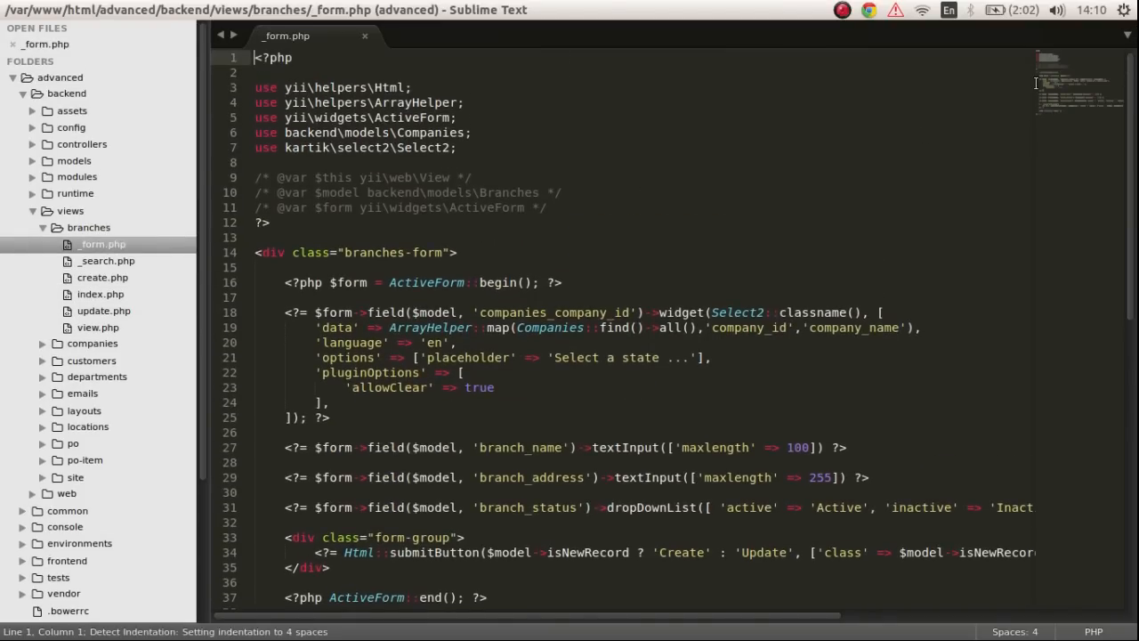
{"action": "scroll", "scroll_direction": "down", "scroll_amount": 3}
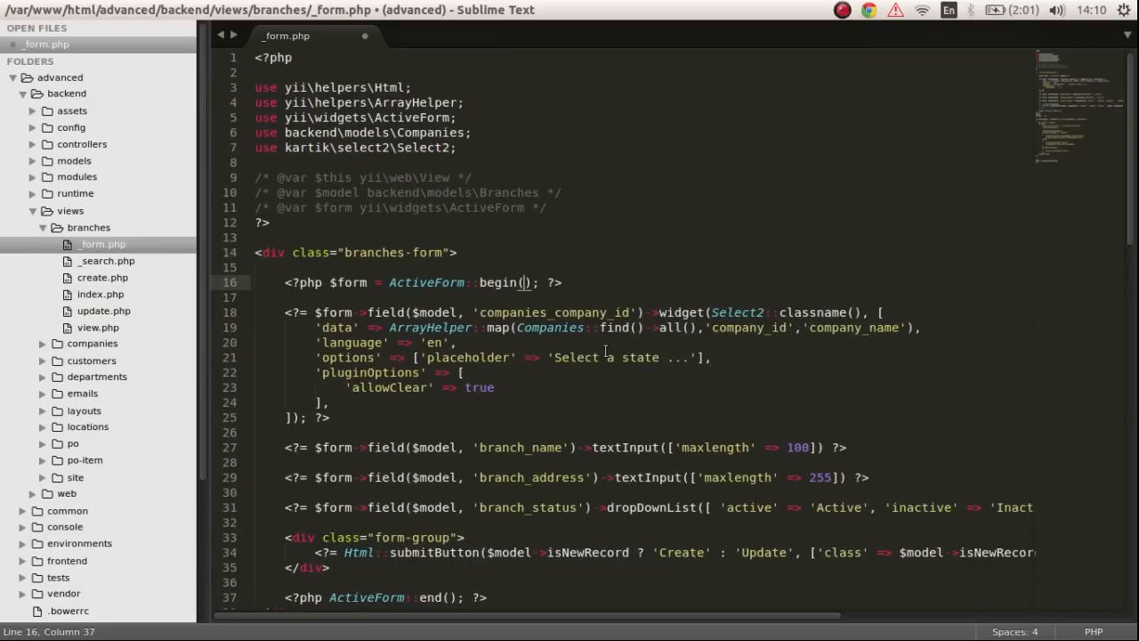
- Change ActiveForm::begin() to begin(['id'=>$model->formName()]) on line 16
{"action": "type", "text": "['']"}
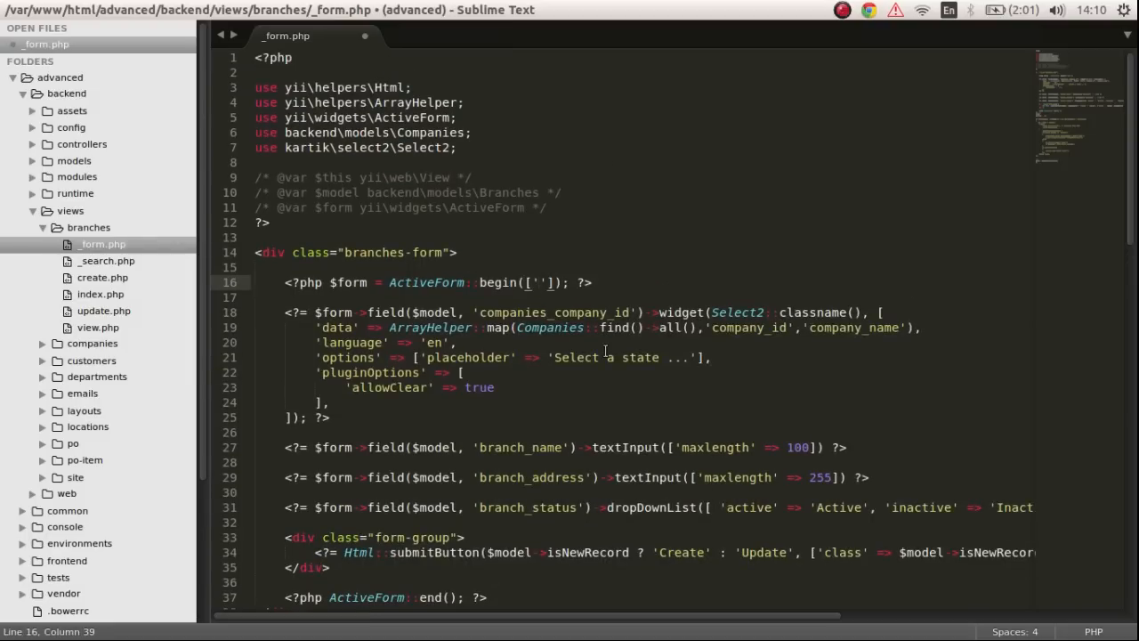
{"action": "type", "text": "'id'=>"}
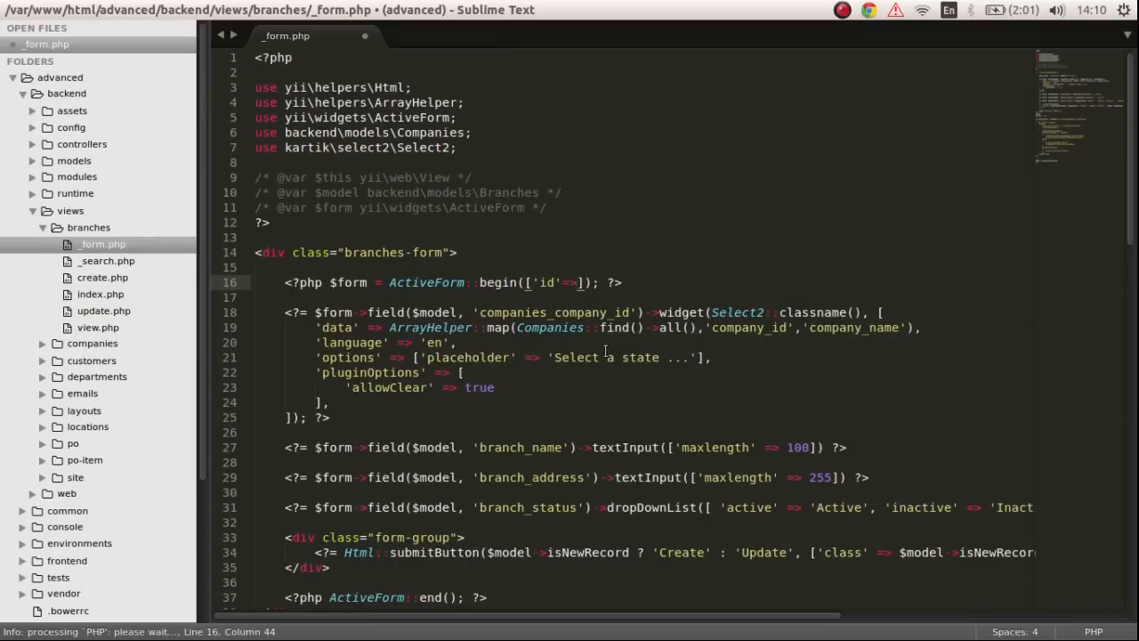
{"action": "scroll", "scroll_direction": "down", "scroll_amount": 3}
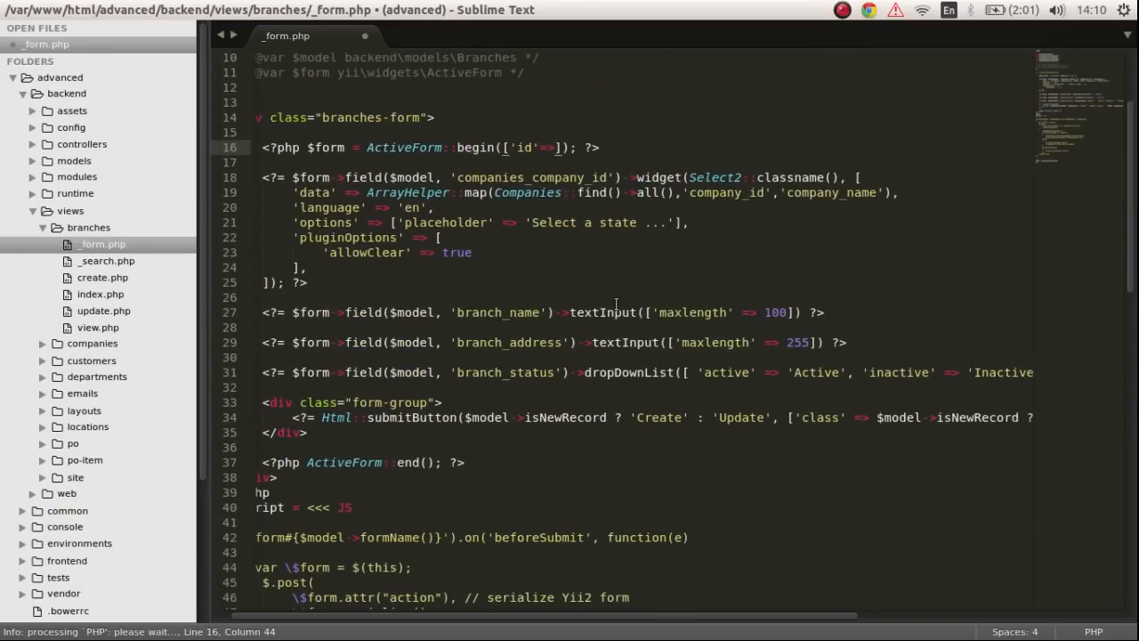
{"action": "scroll", "scroll_direction": "down", "scroll_amount": 3}
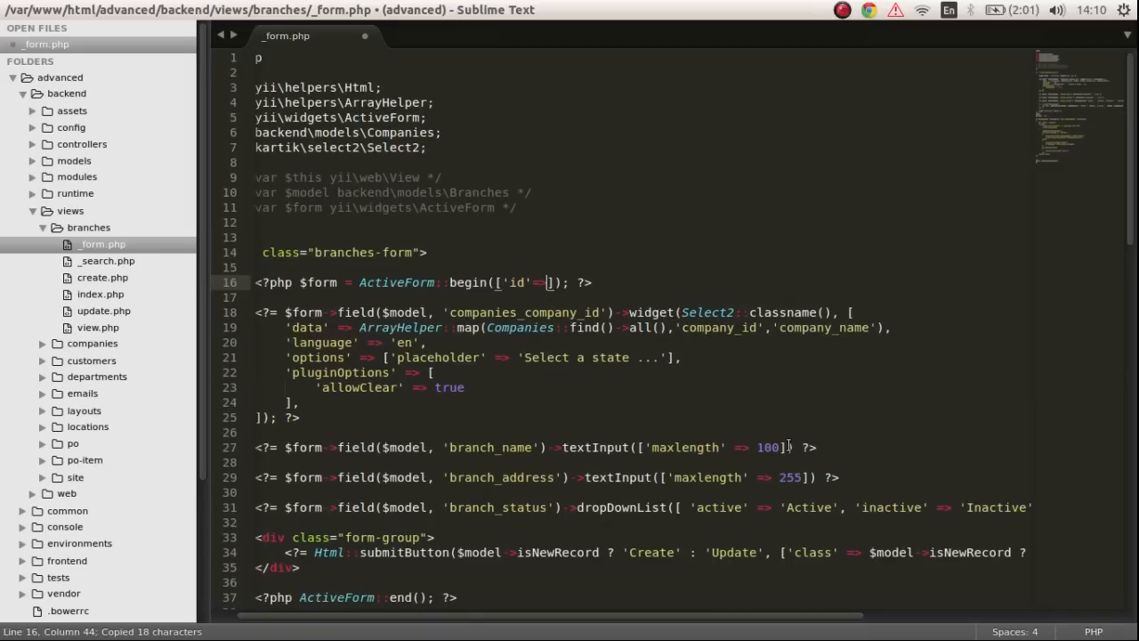
{"action": "type", "text": "$model ->formName()}').on('beforeSubmit', function(e"}
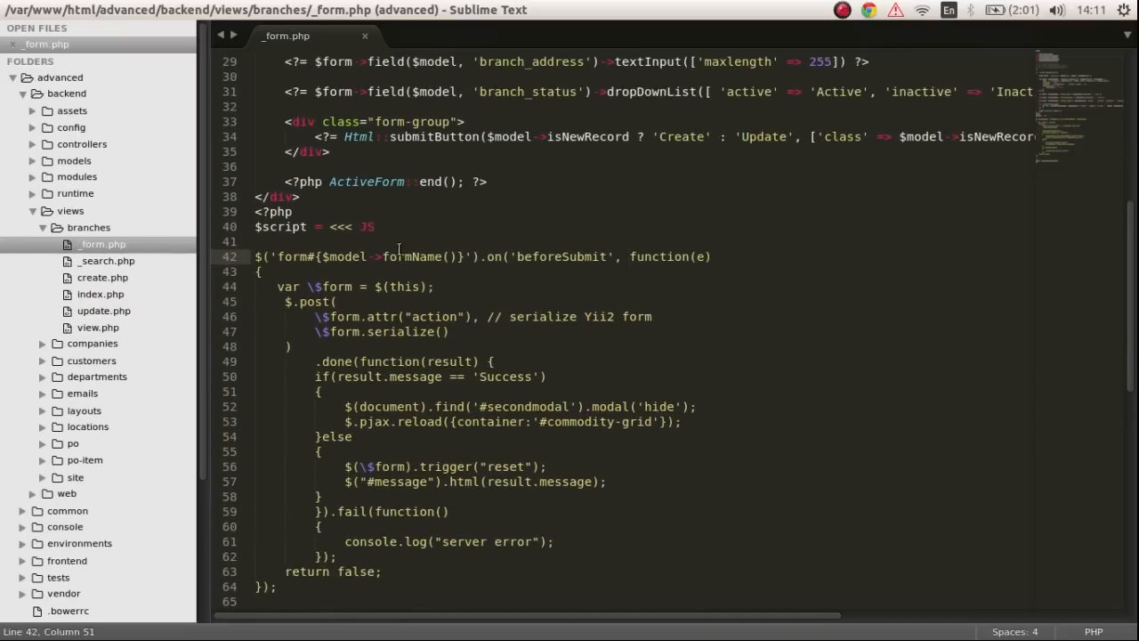
- Highlight formName and the posted form action in the beforeSubmit Ajax script
{"action": "double_click", "coordinate": [403, 286]}
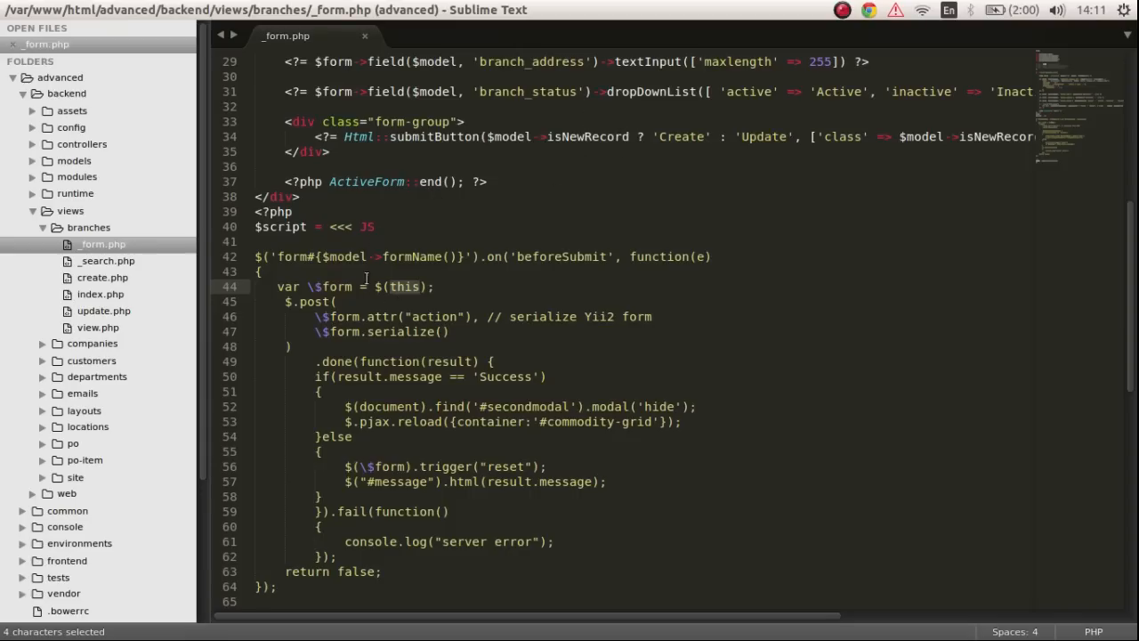
{"action": "left_click", "coordinate": [387, 316]}
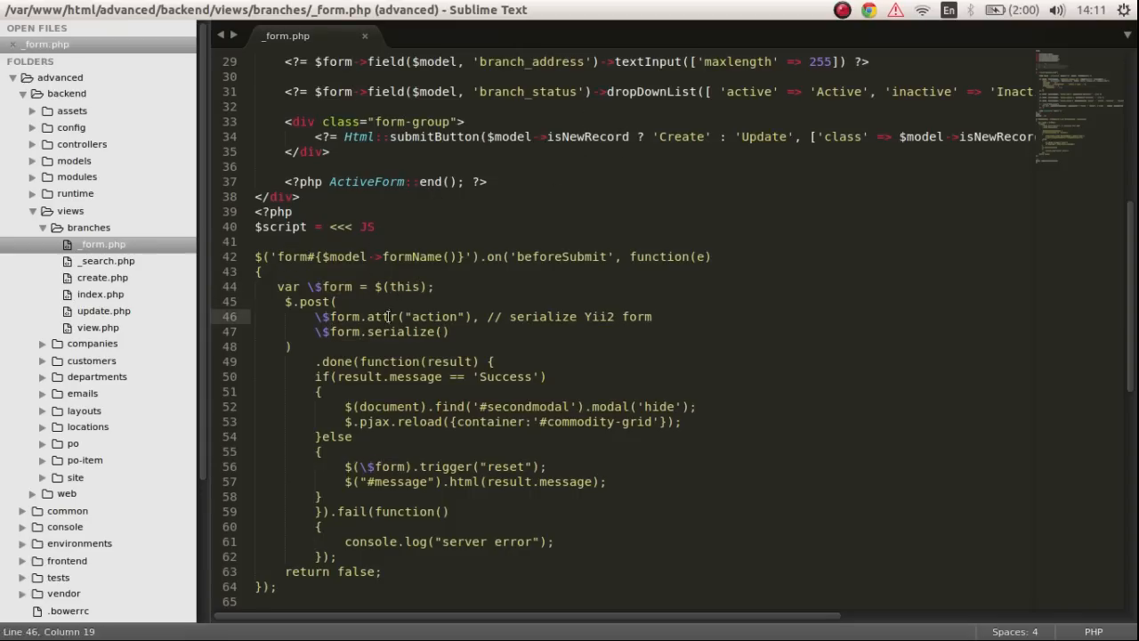
{"action": "double_click", "coordinate": [433, 316]}
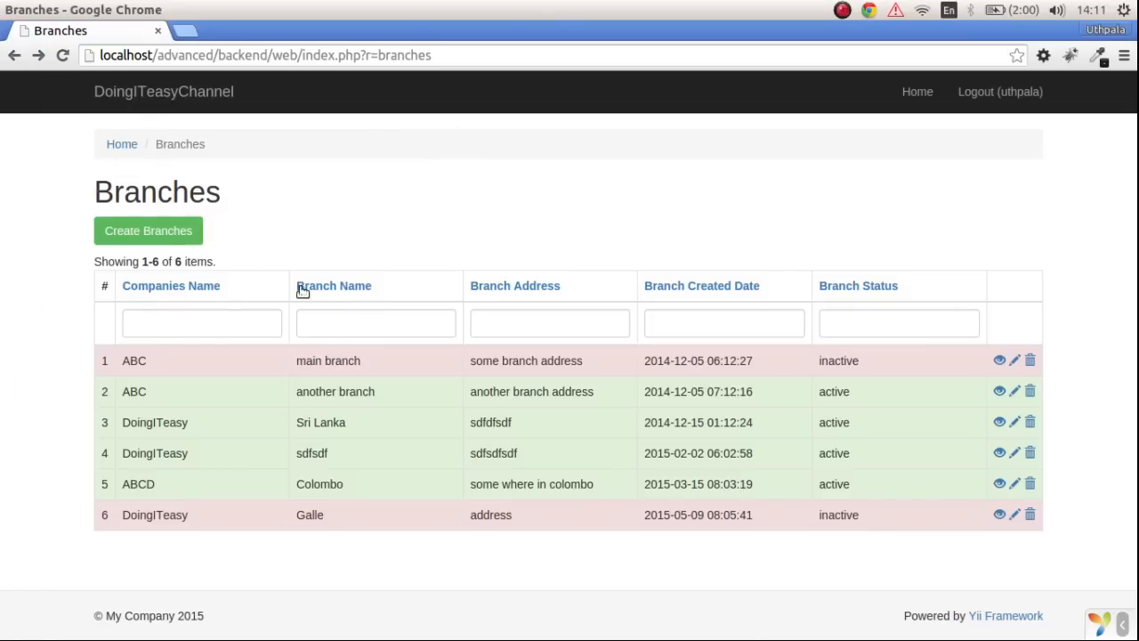
- Reopen the Create Branches form in Chrome
{"action": "left_click", "coordinate": [147, 230]}
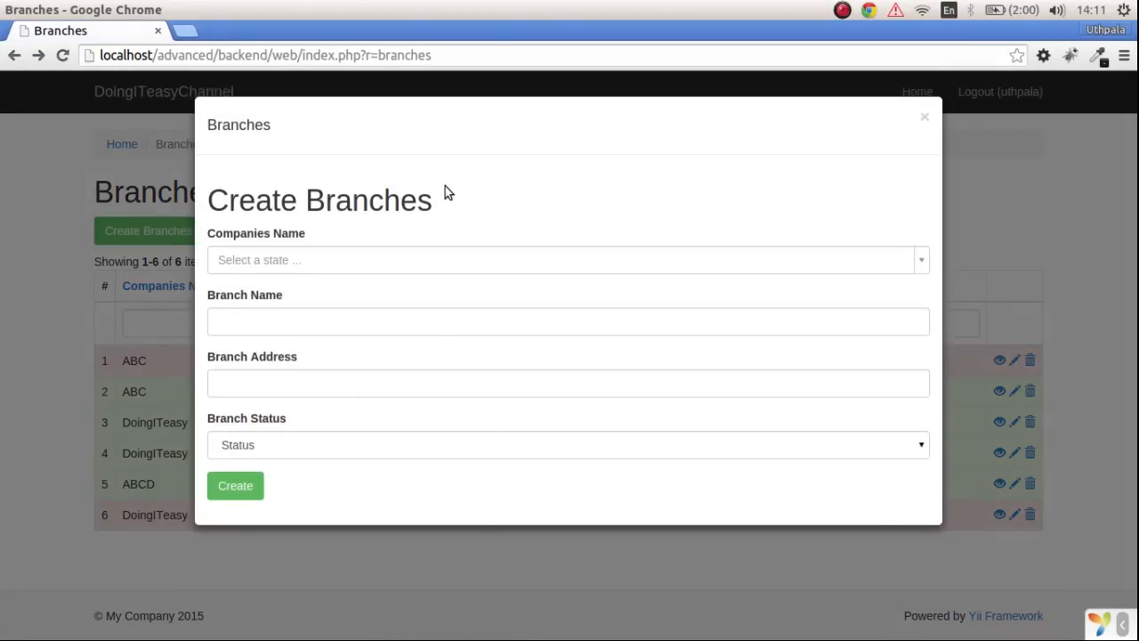
{"action": "mouse_move", "coordinate": [463, 367]}
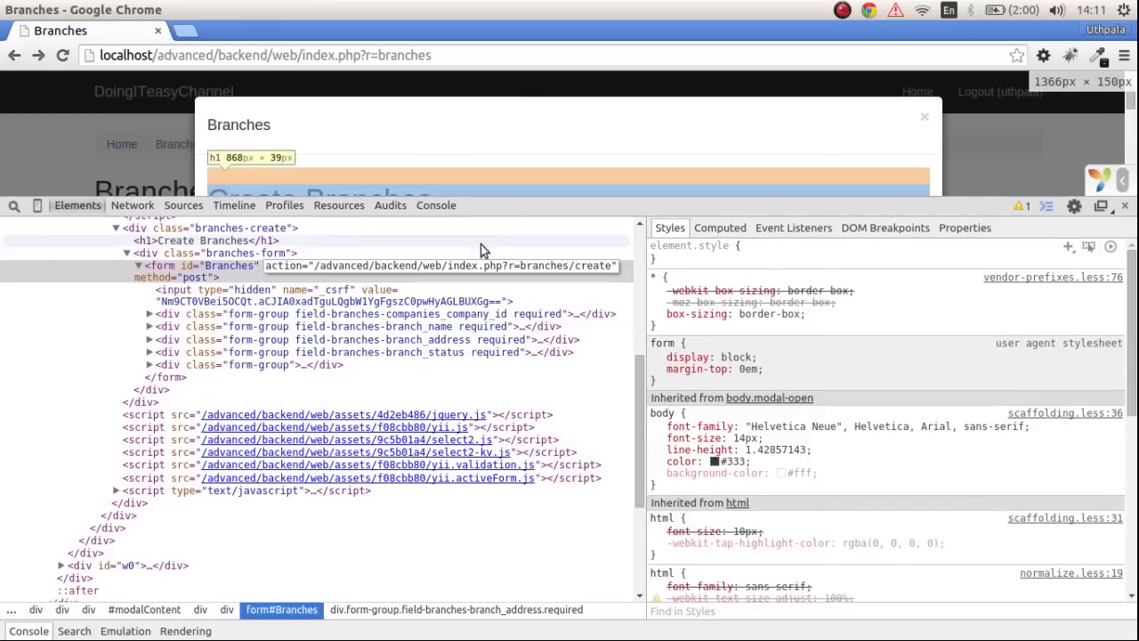
{"action": "mouse_move", "coordinate": [103, 351]}
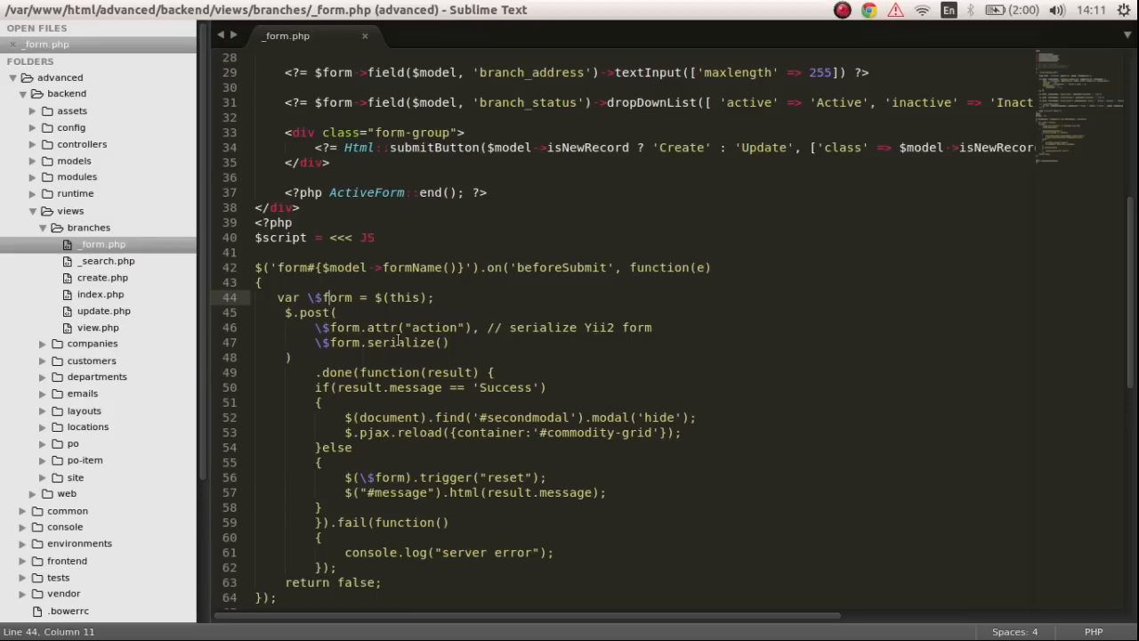
- Review the done callback's result parameter and comment out its success/else lines 50–58
{"action": "scroll", "scroll_direction": "up", "scroll_amount": 3}
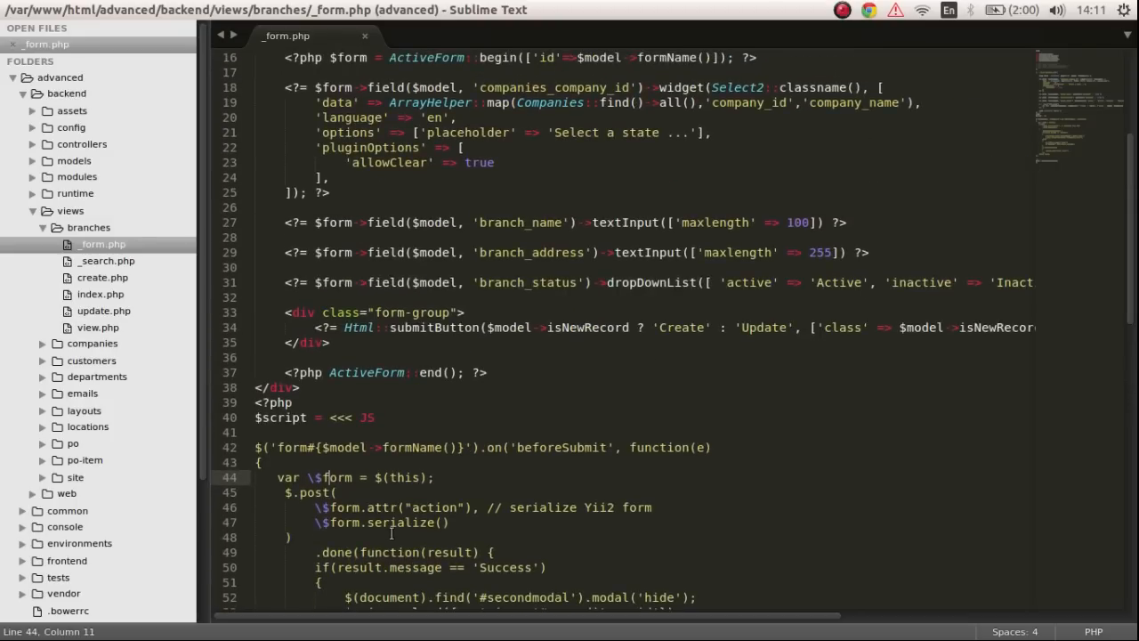
{"action": "left_click", "coordinate": [510, 371]}
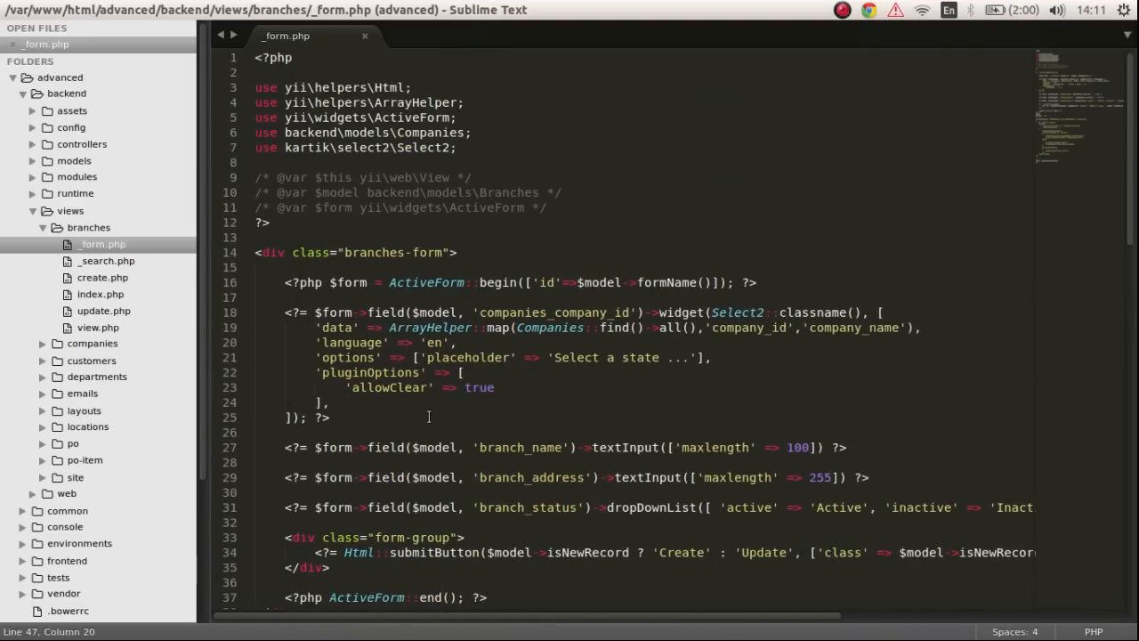
{"action": "scroll", "scroll_direction": "down", "scroll_amount": 3}
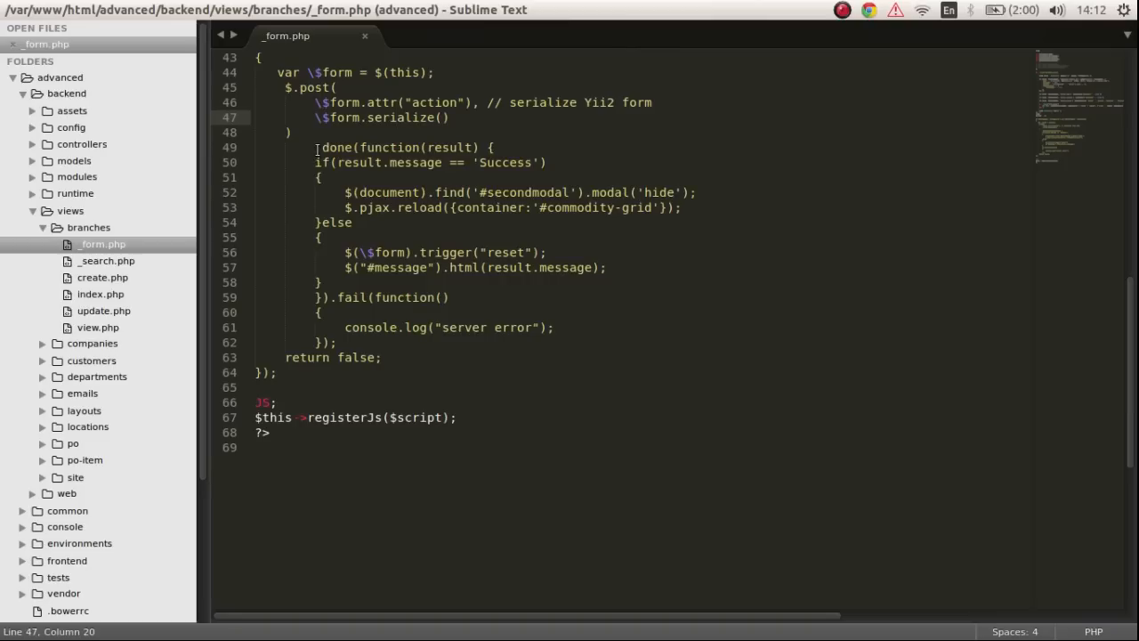
{"action": "double_click", "coordinate": [388, 147]}
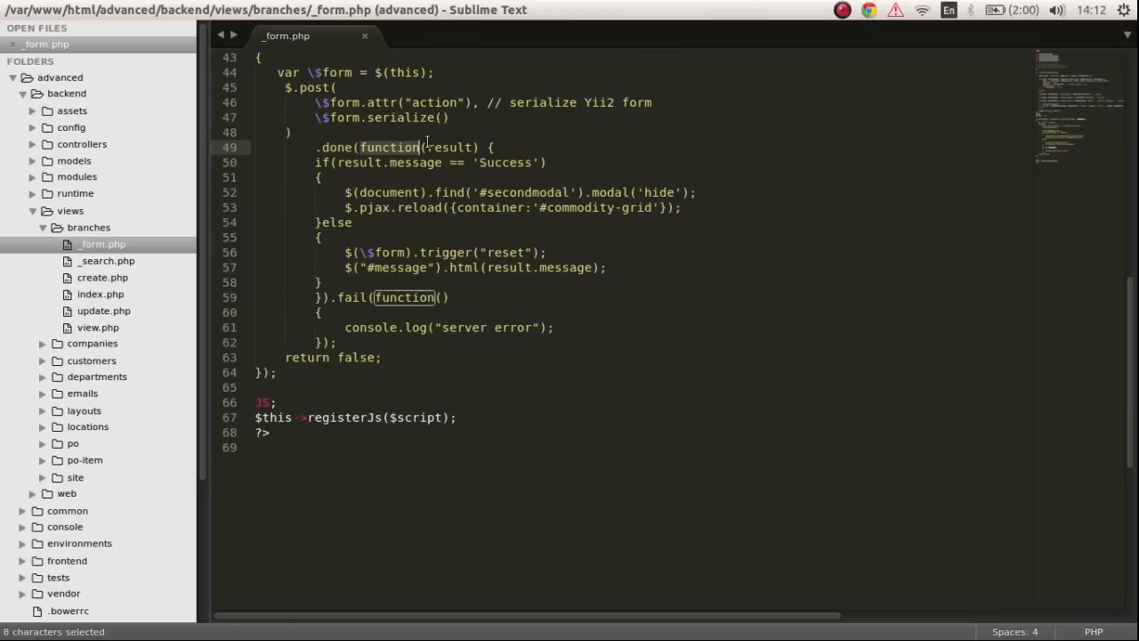
{"action": "left_click", "coordinate": [480, 147]}
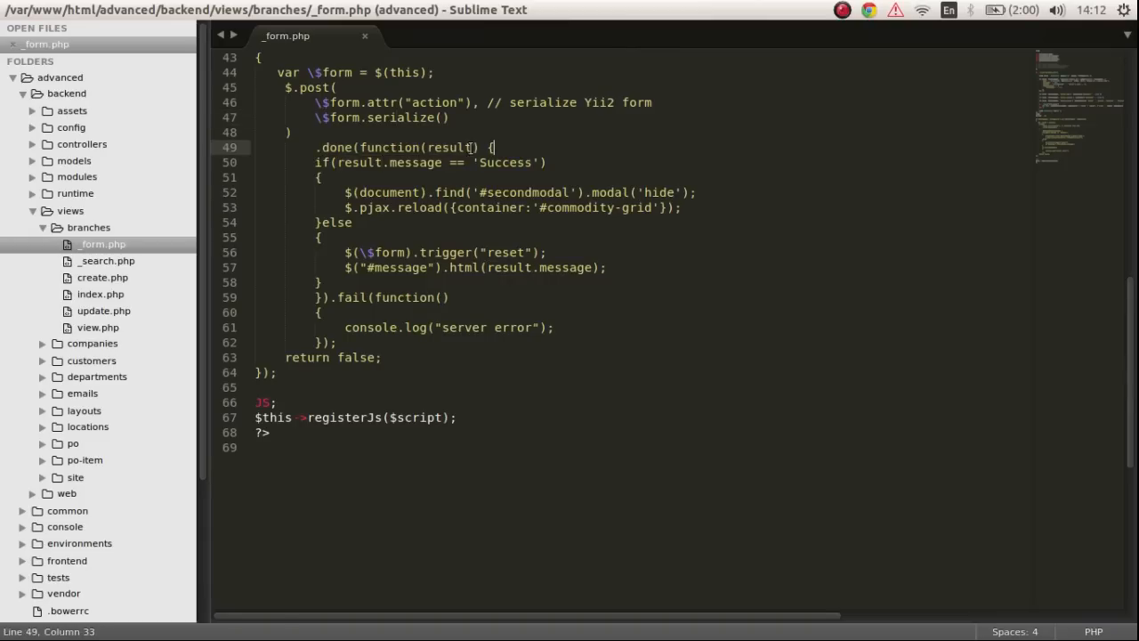
{"action": "double_click", "coordinate": [359, 162]}
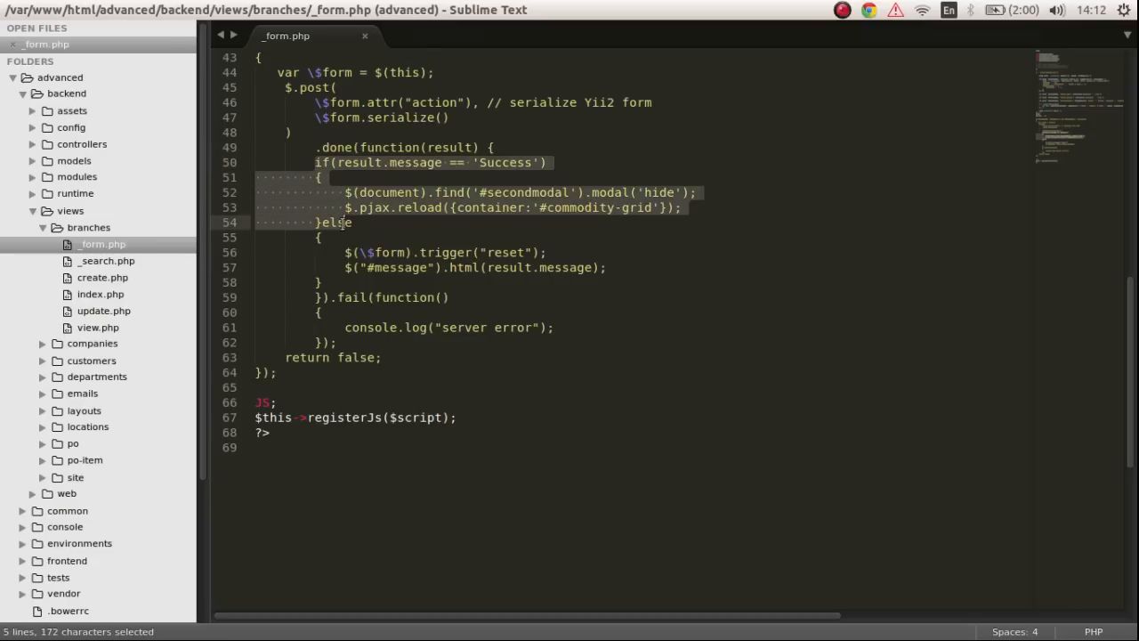
{"action": "key", "text": "ctrl+/"}
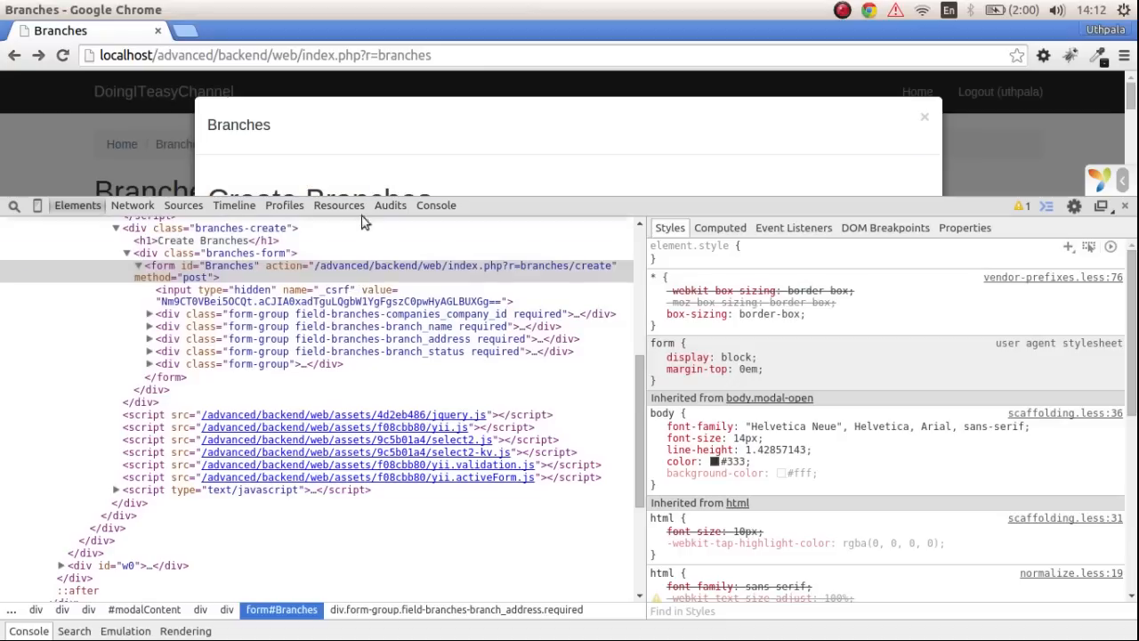
{"action": "mouse_move", "coordinate": [716, 198]}
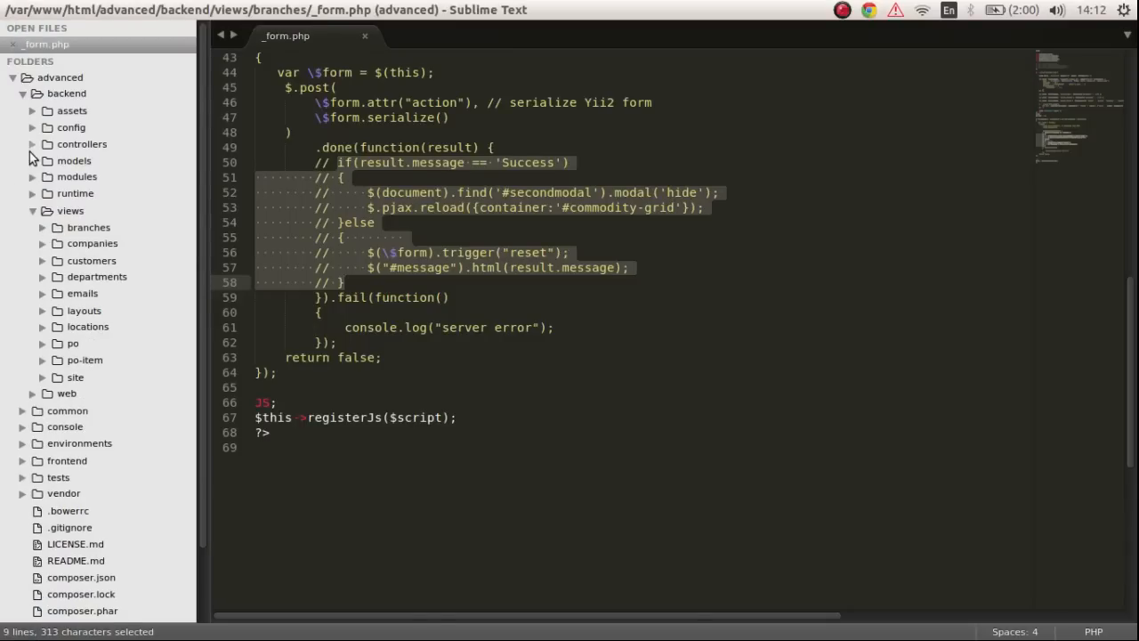
- Comment out the redirect in BranchesController's actionCreate
{"action": "left_click", "coordinate": [122, 175]}
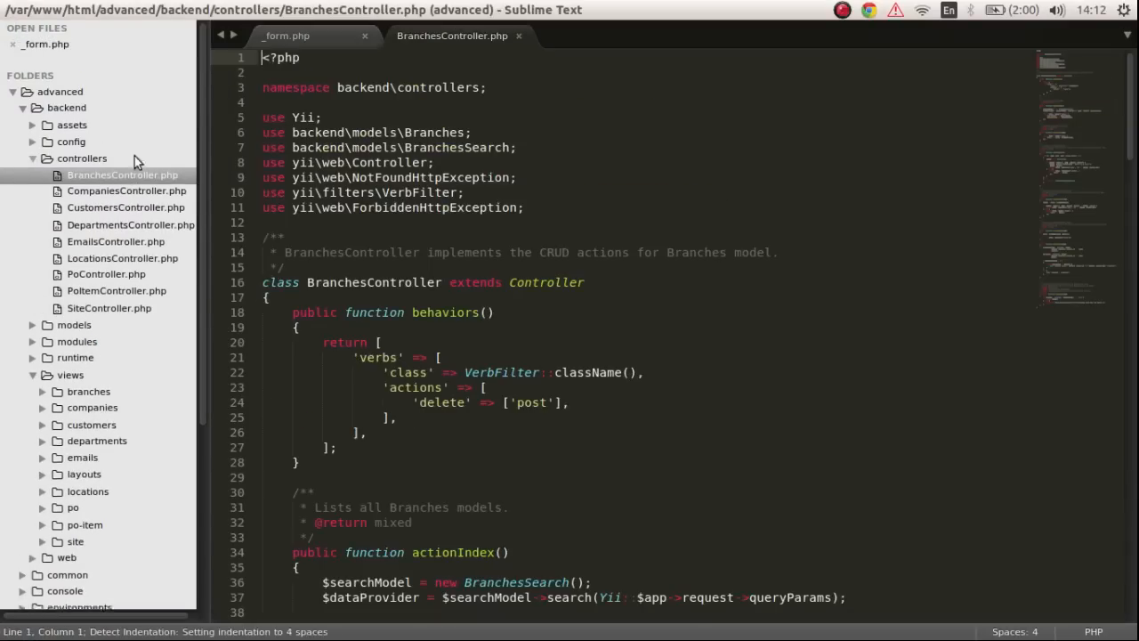
{"action": "scroll", "scroll_direction": "down", "scroll_amount": 3}
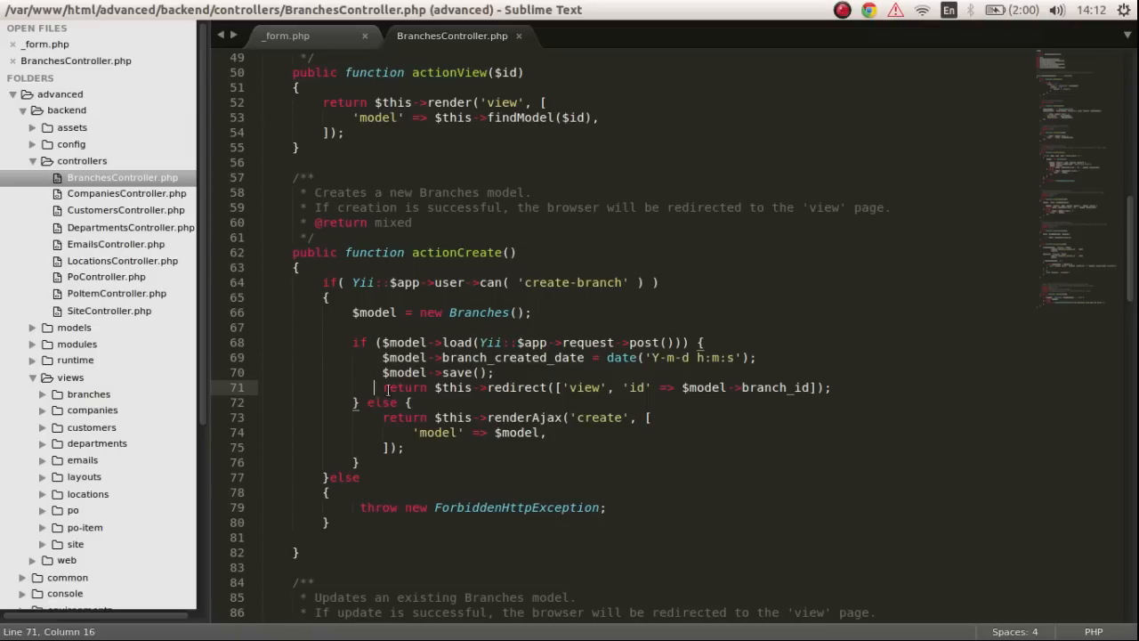
{"action": "type", "text": "//"}
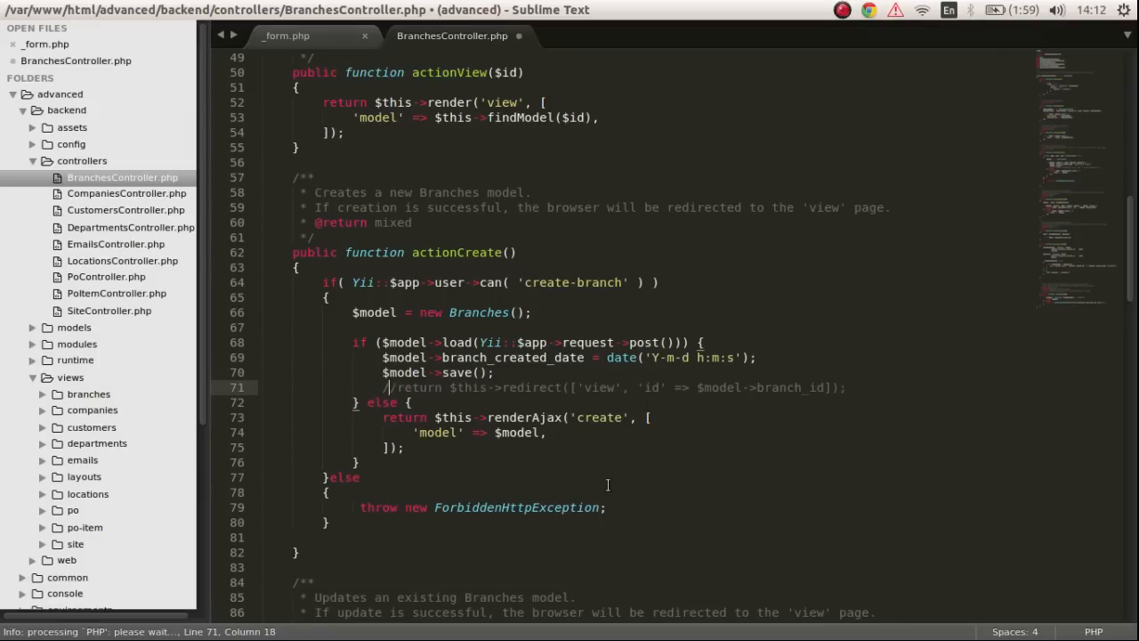
- Wrap $model->save() in if/else echoing 1 or 0, and save the controller
{"action": "type", "text": "if()"}
{"action": "type", "text": "echo '"}
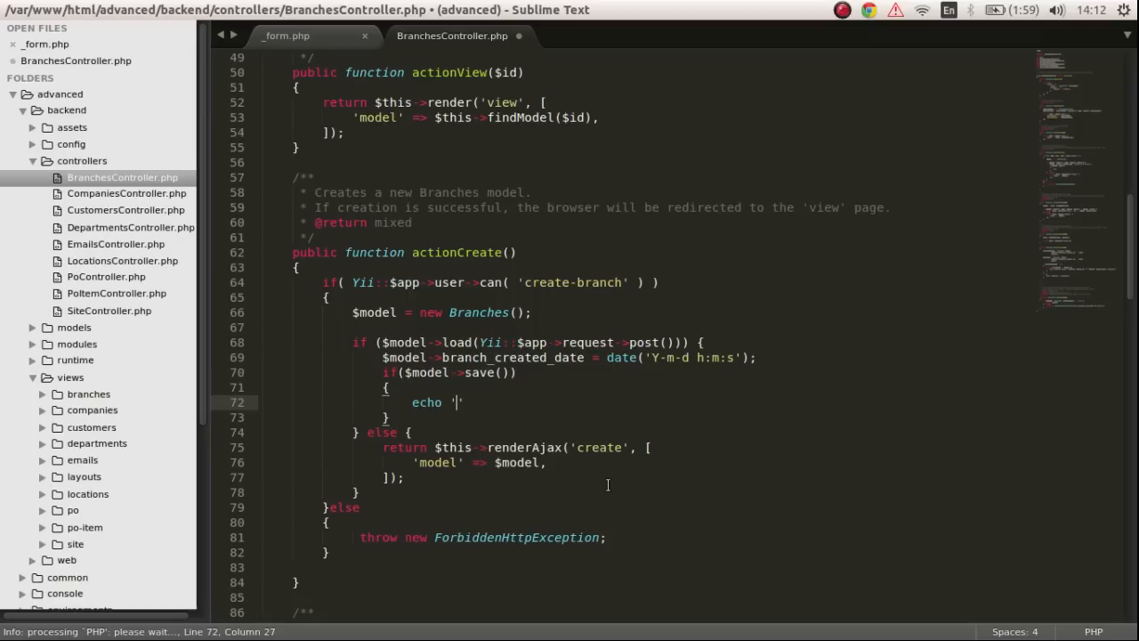
{"action": "type", "text": "Succes"}
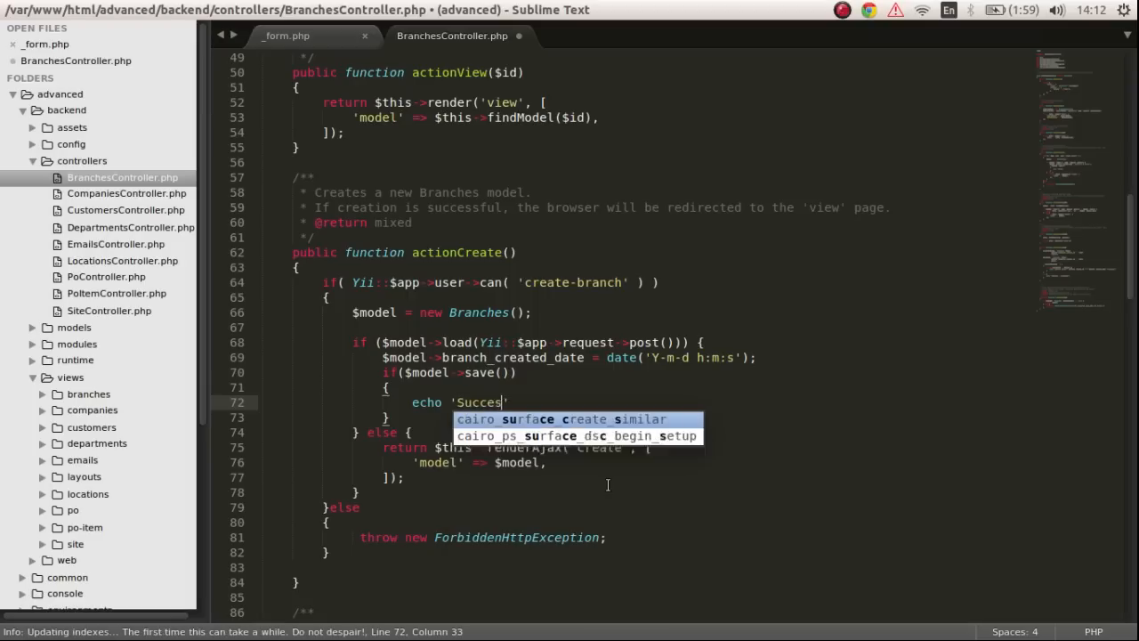
{"action": "key", "text": "Escape"}
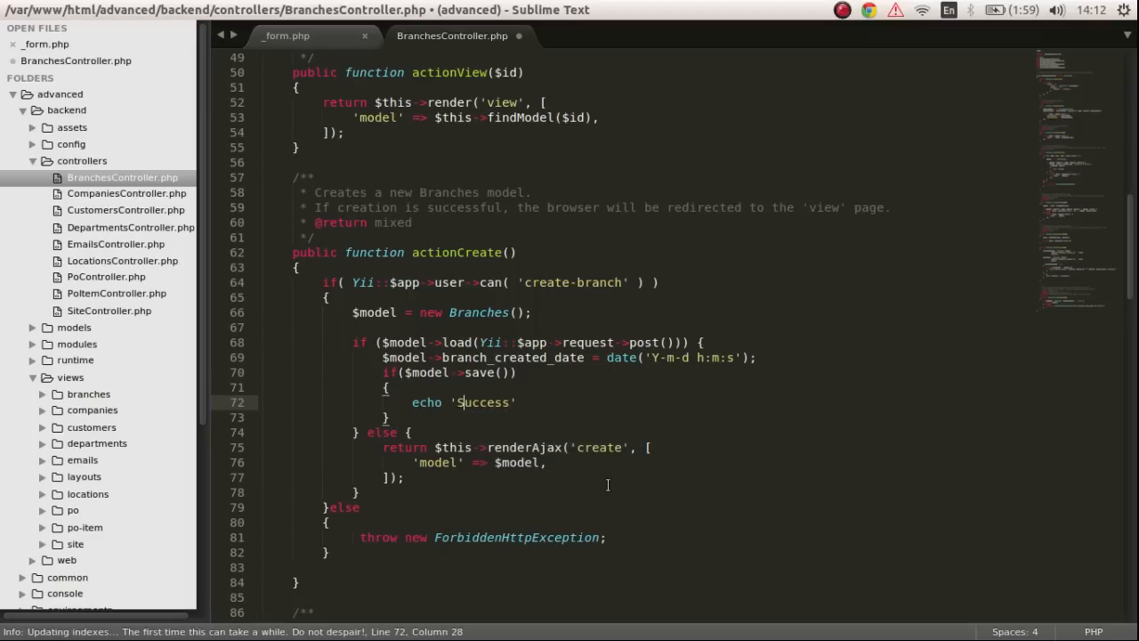
{"action": "type", "text": "';"}
{"action": "type", "text": "els"}
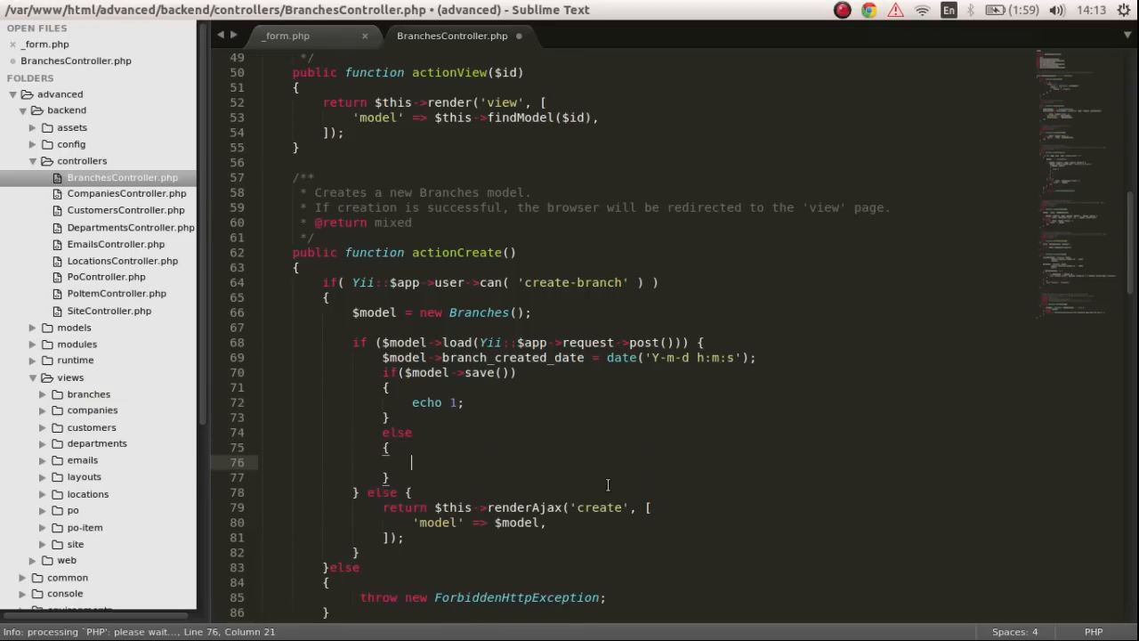
{"action": "type", "text": "echo 0;"}
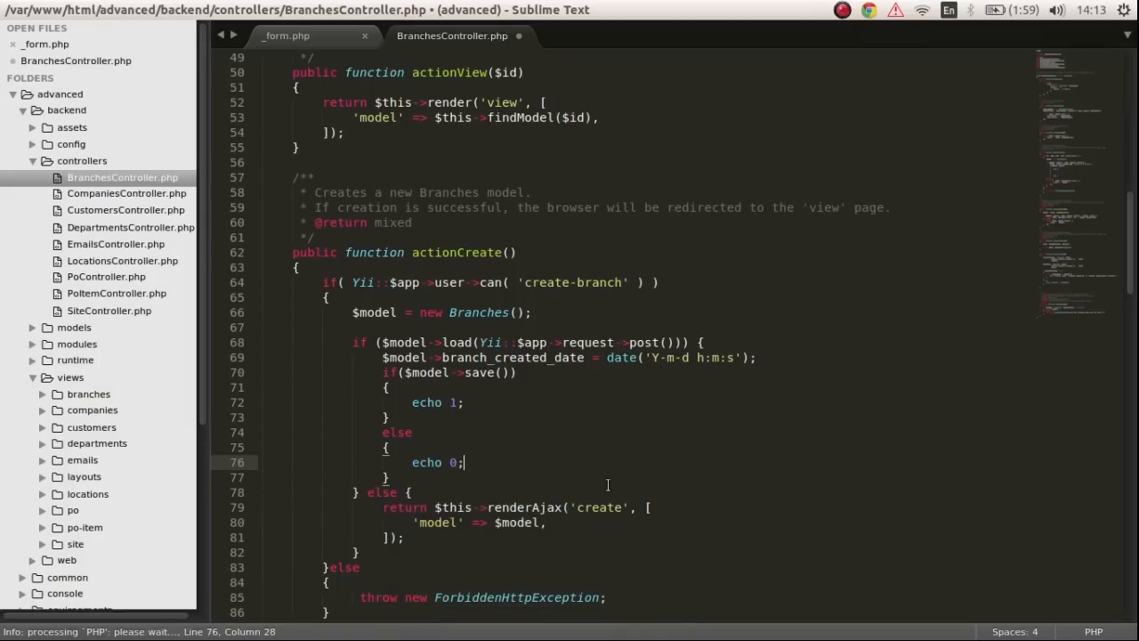
{"action": "key", "text": "ctrl+s"}
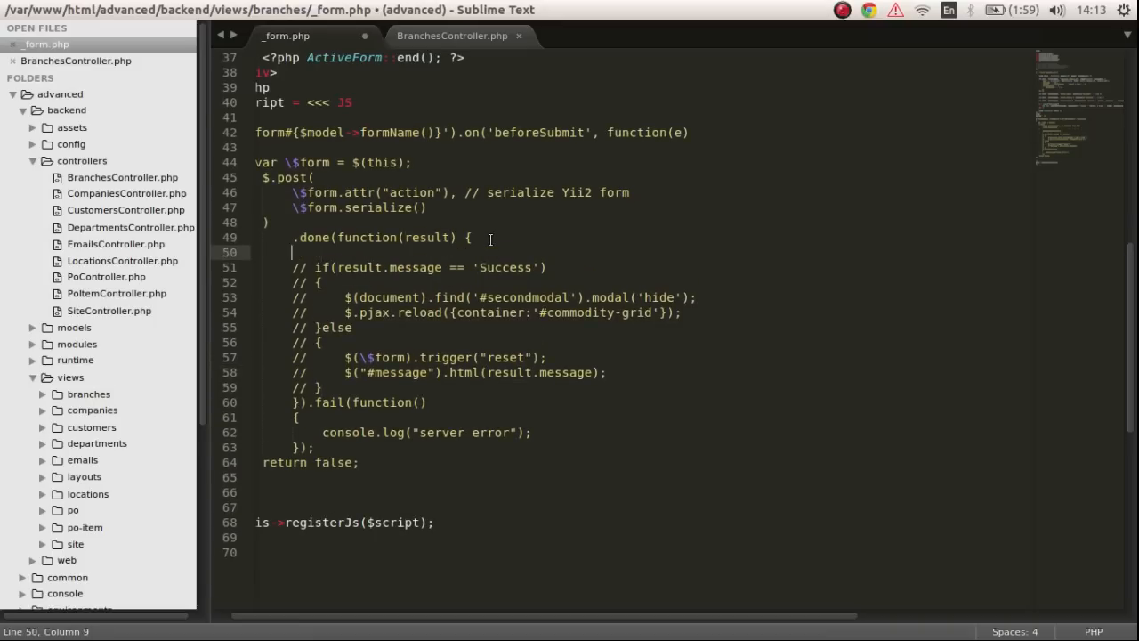
- Add console.log(result) as the first line of the done callback
{"action": "type", "text": "console."}
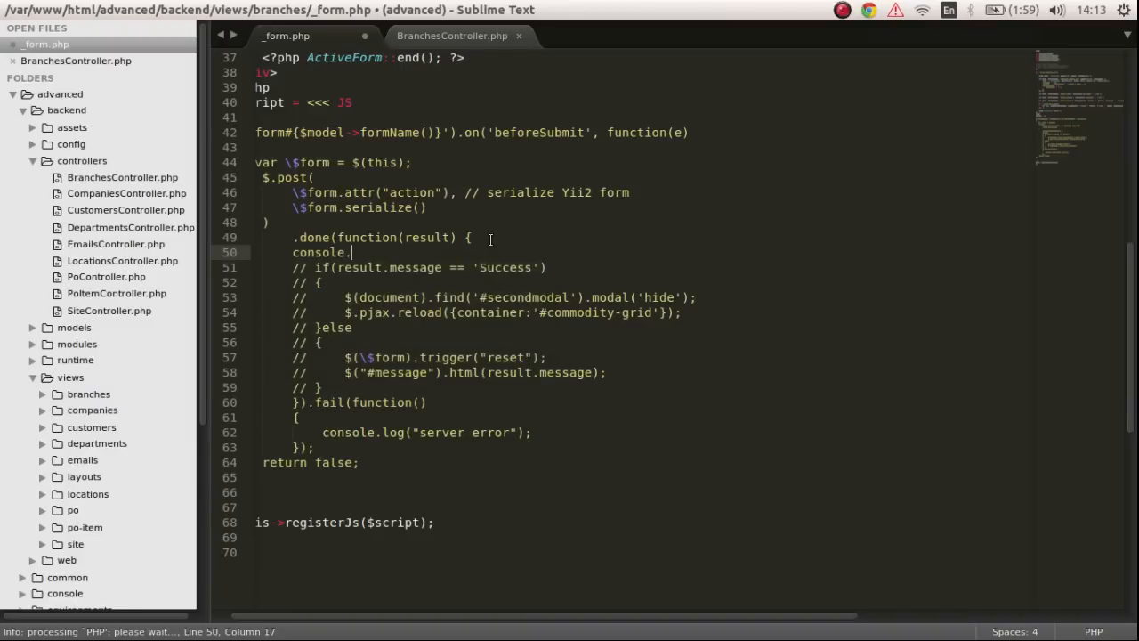
{"action": "type", "text": "log(resu"}
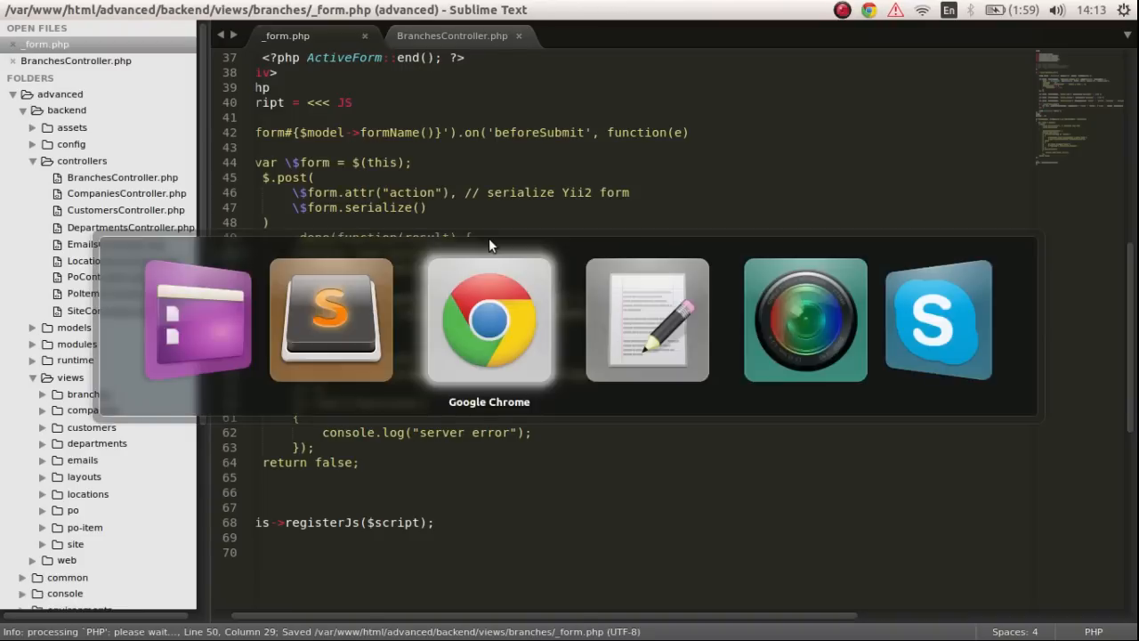
- Reload the Branches page, clear the console and open the Create Branches form
{"action": "left_click", "coordinate": [488, 318]}
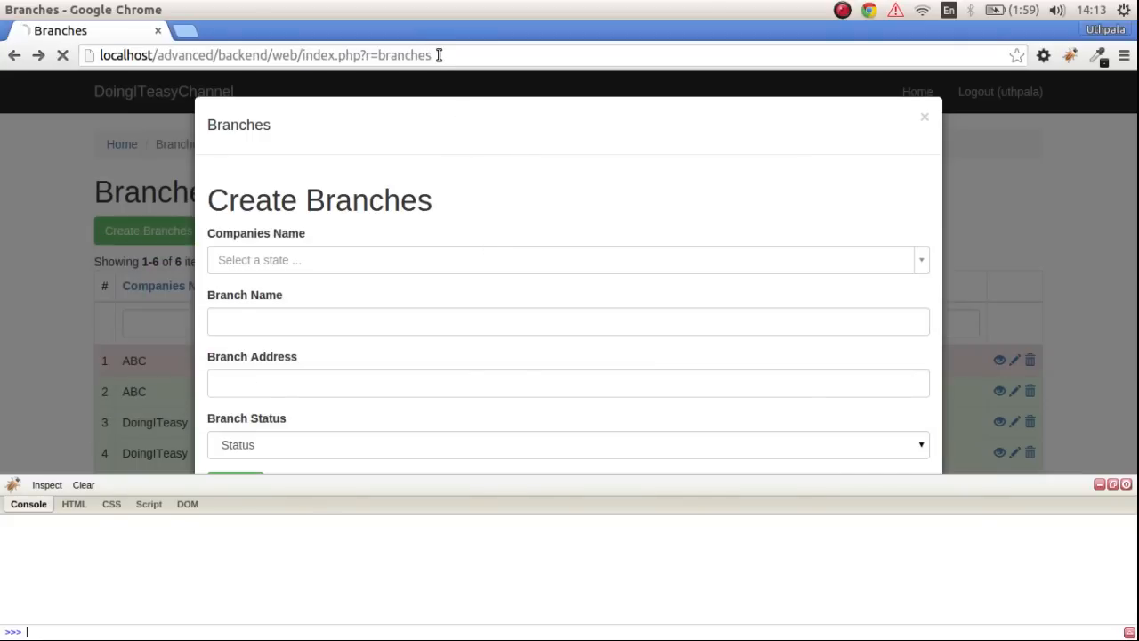
{"action": "left_click", "coordinate": [923, 117]}
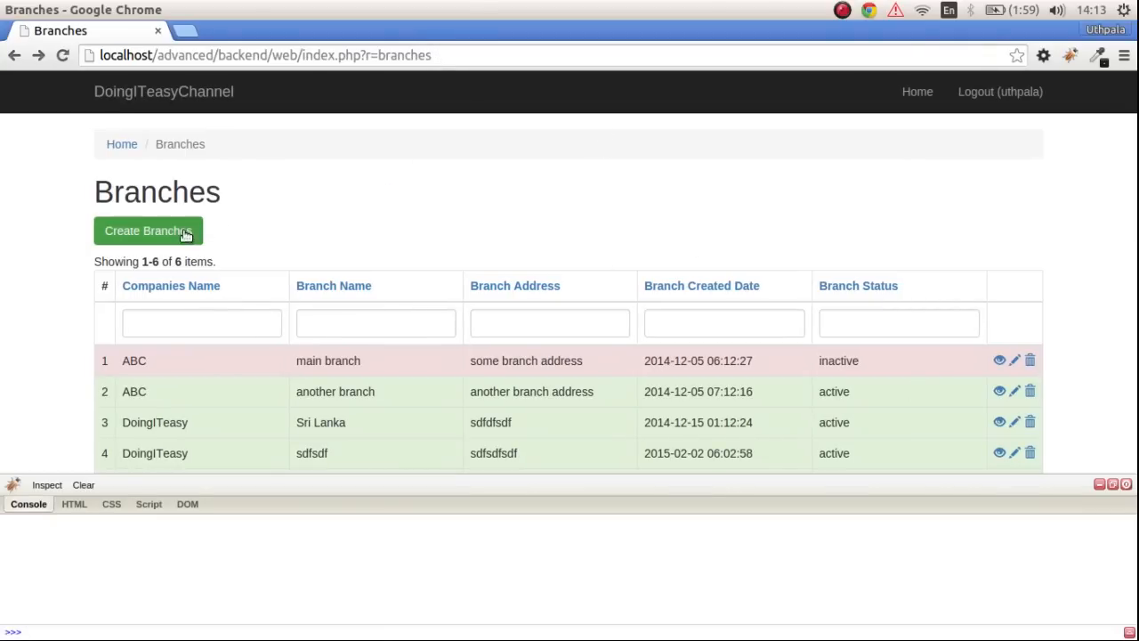
{"action": "left_click", "coordinate": [147, 231]}
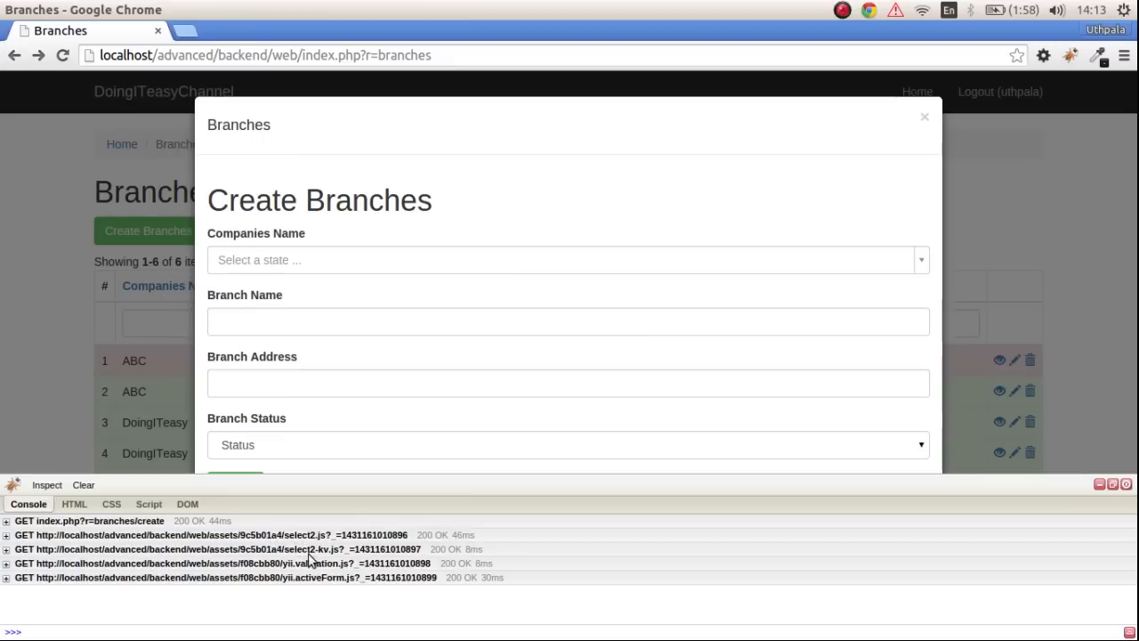
{"action": "mouse_move", "coordinate": [103, 499]}
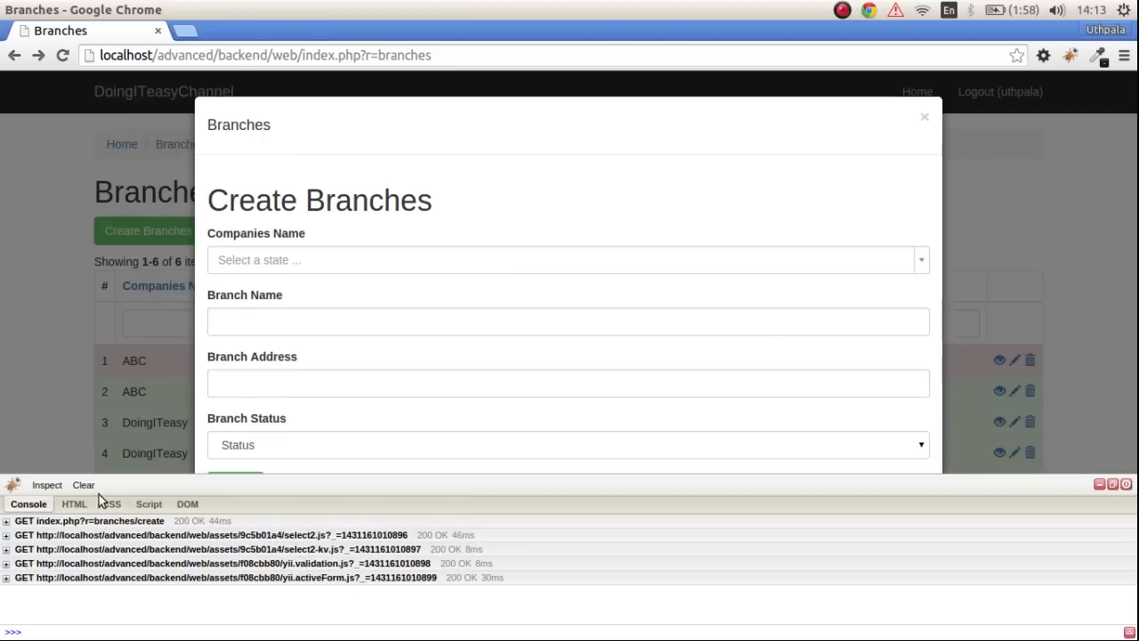
{"action": "left_click", "coordinate": [568, 259]}
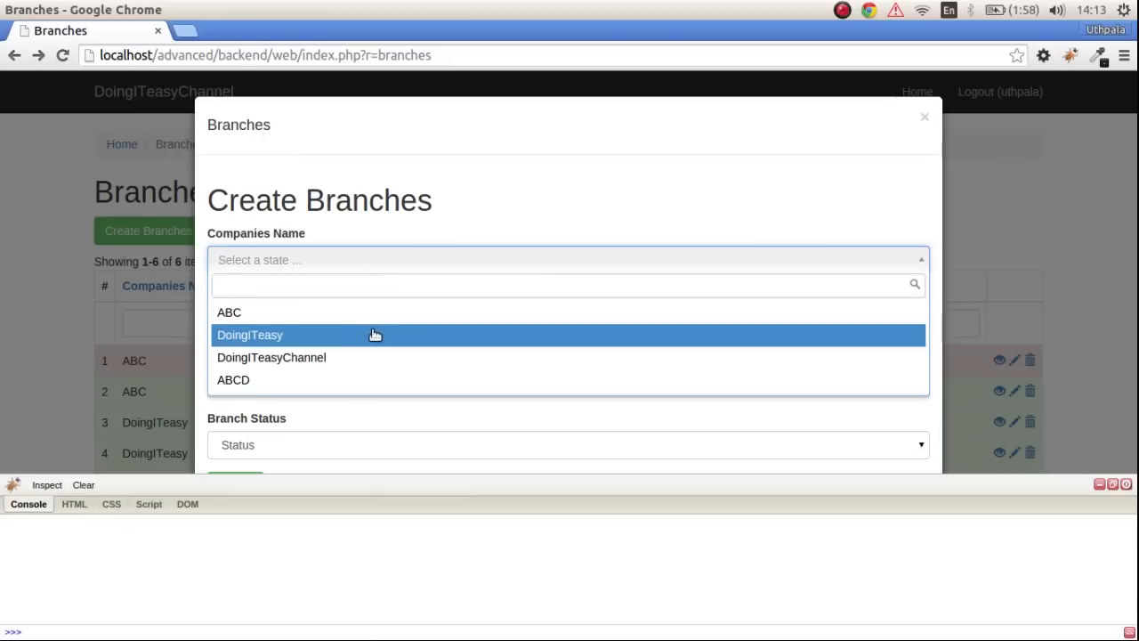
- Submit branch ampara for DoingITeasy with an address and Active status
{"action": "left_click", "coordinate": [250, 335]}
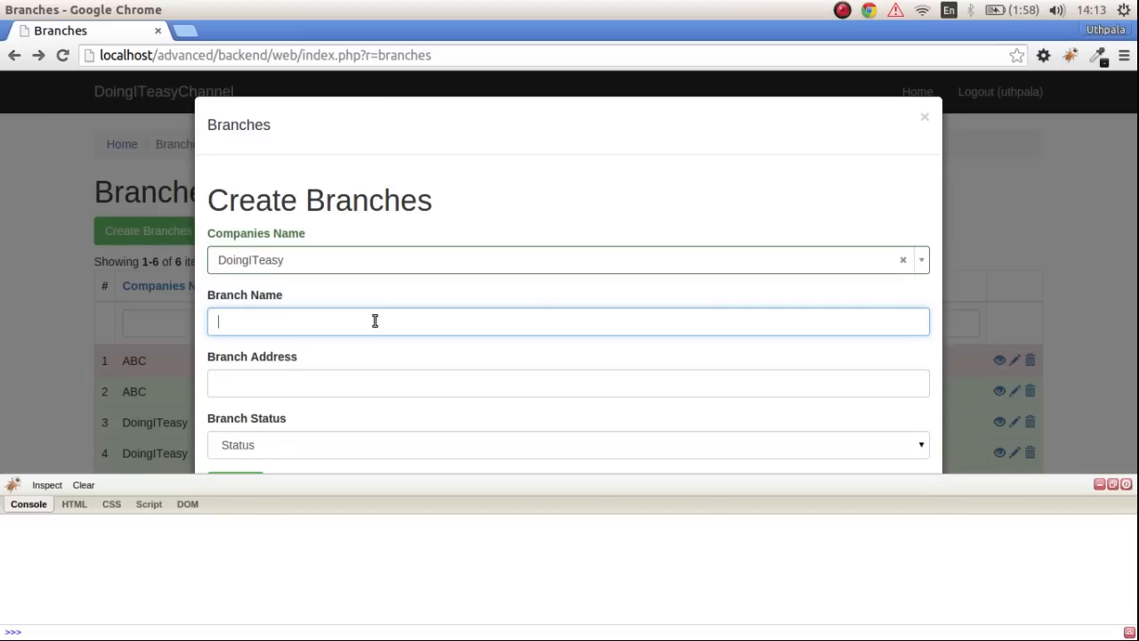
{"action": "type", "text": "ampara"}
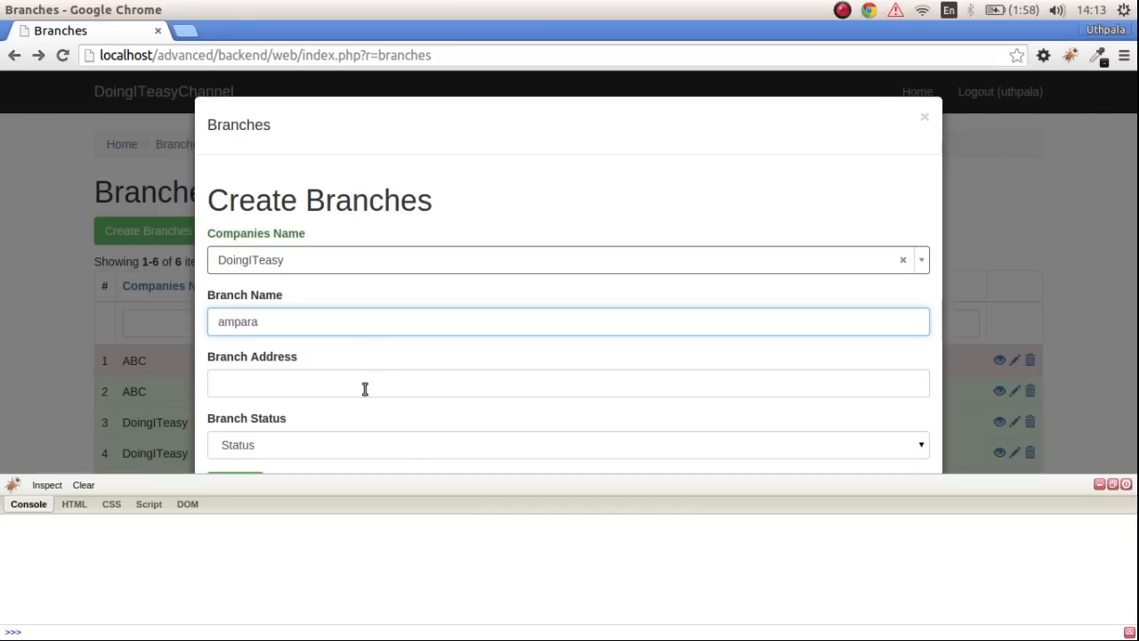
{"action": "type", "text": "address"}
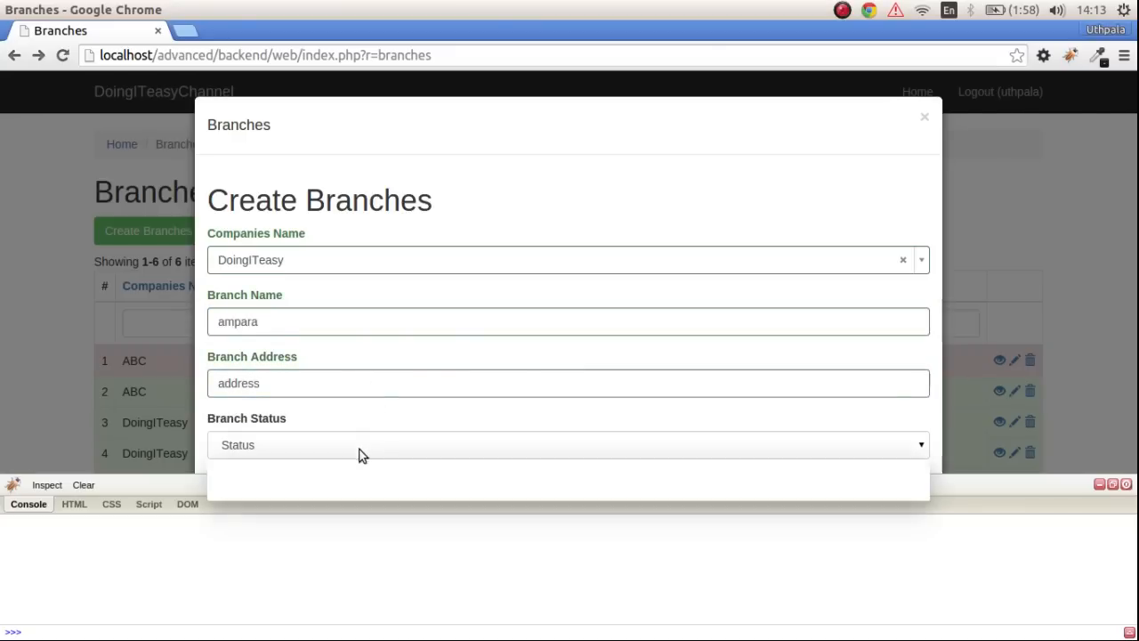
{"action": "left_click", "coordinate": [568, 445]}
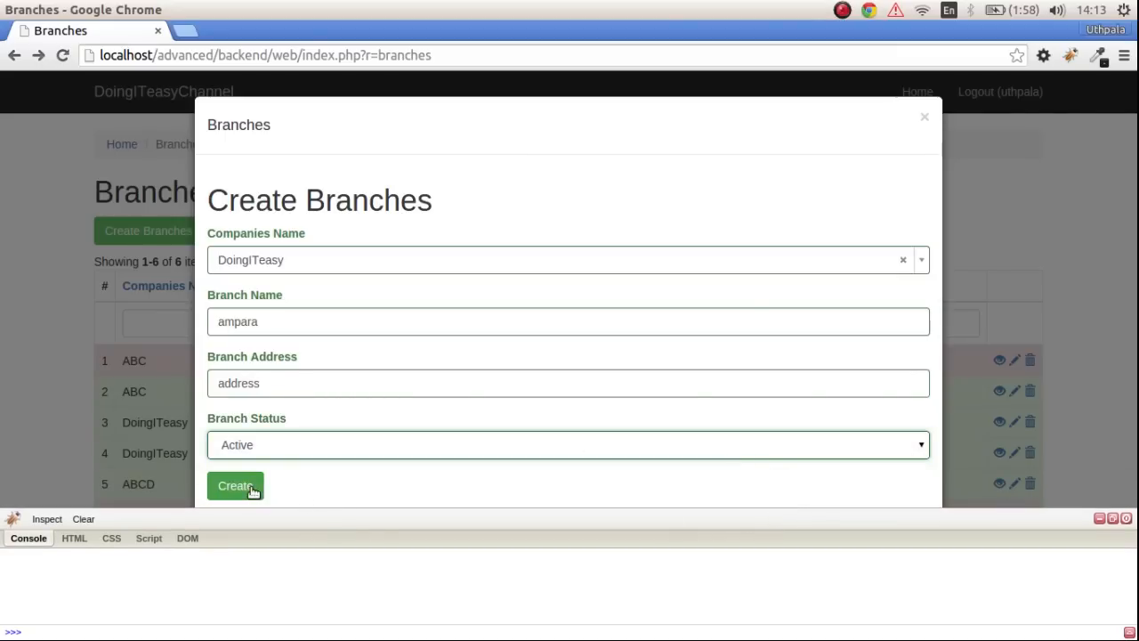
{"action": "left_click", "coordinate": [234, 485]}
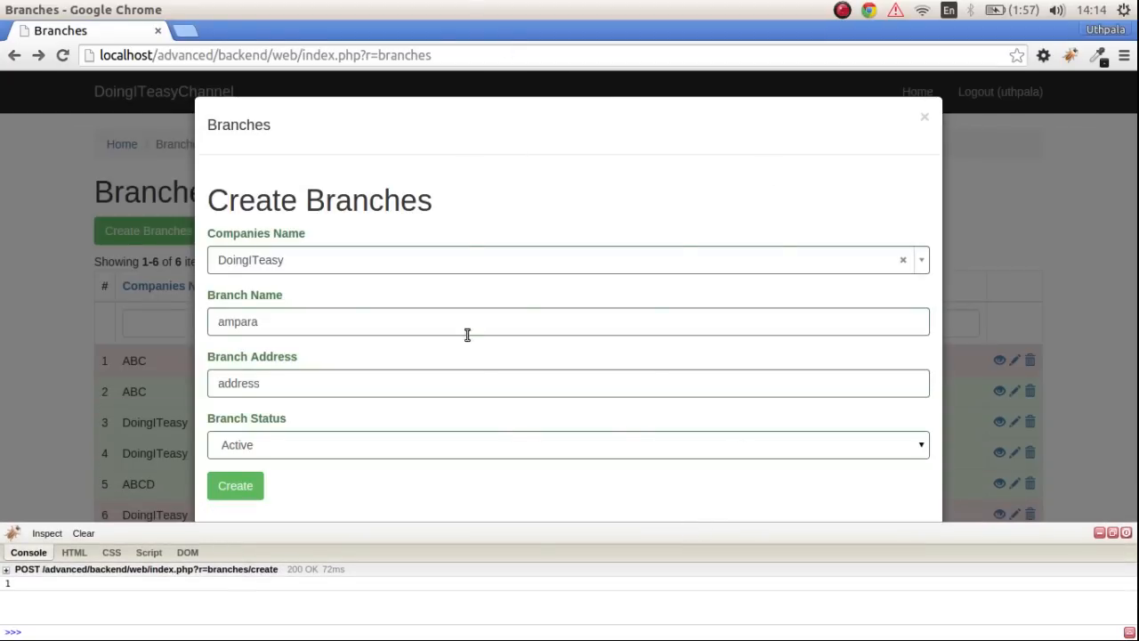
{"action": "mouse_move", "coordinate": [545, 93]}
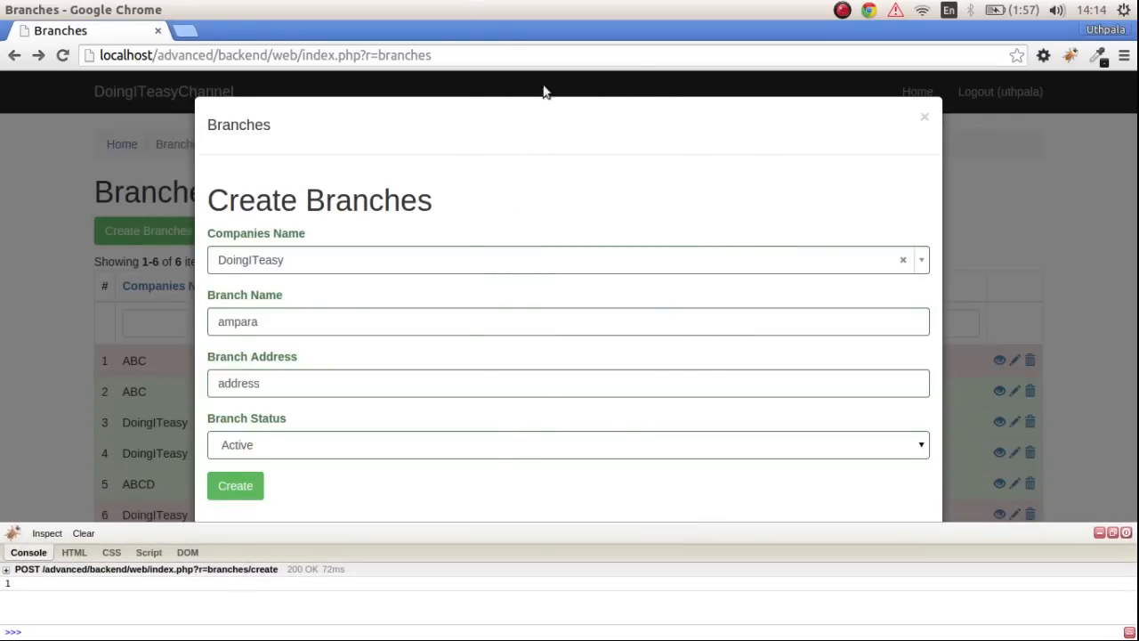
{"action": "mouse_move", "coordinate": [618, 422]}
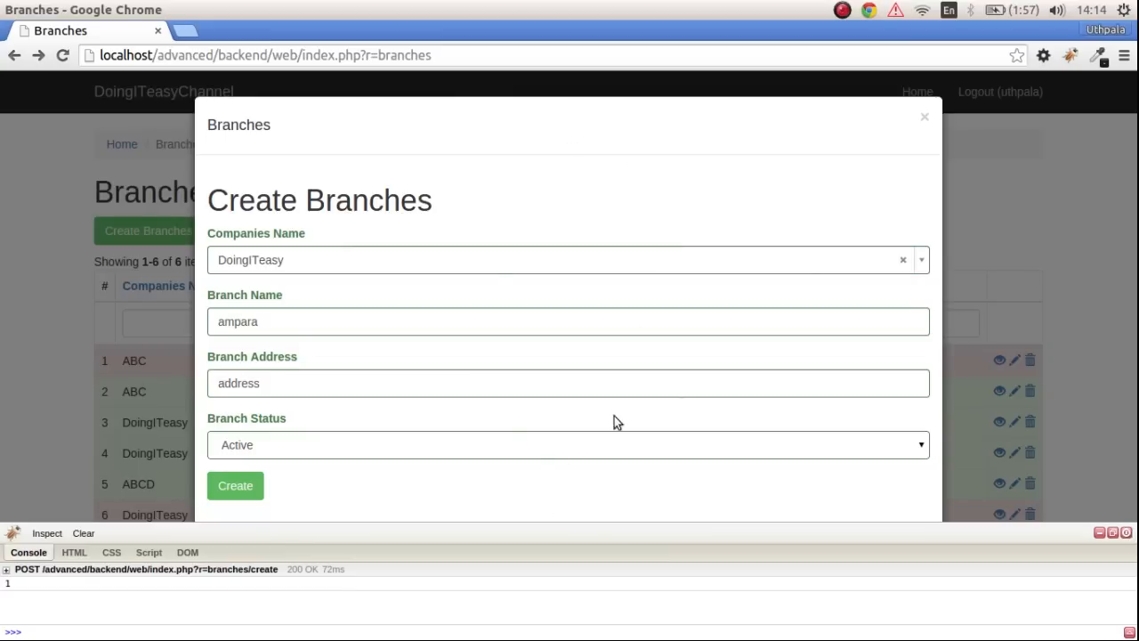
{"action": "mouse_move", "coordinate": [503, 409]}
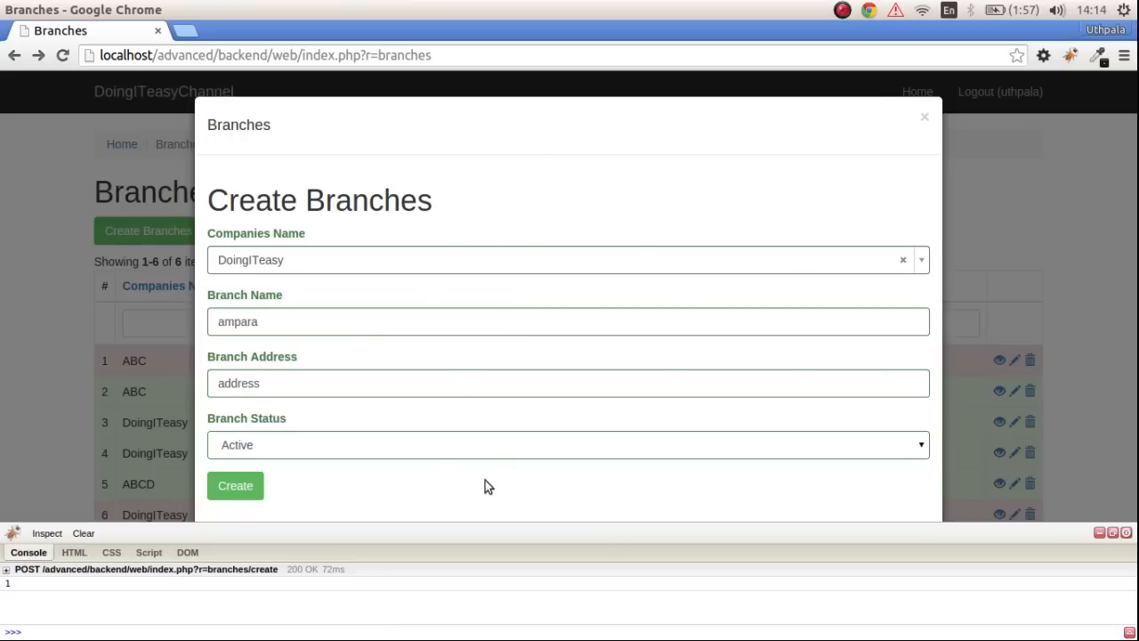
{"action": "mouse_move", "coordinate": [21, 591]}
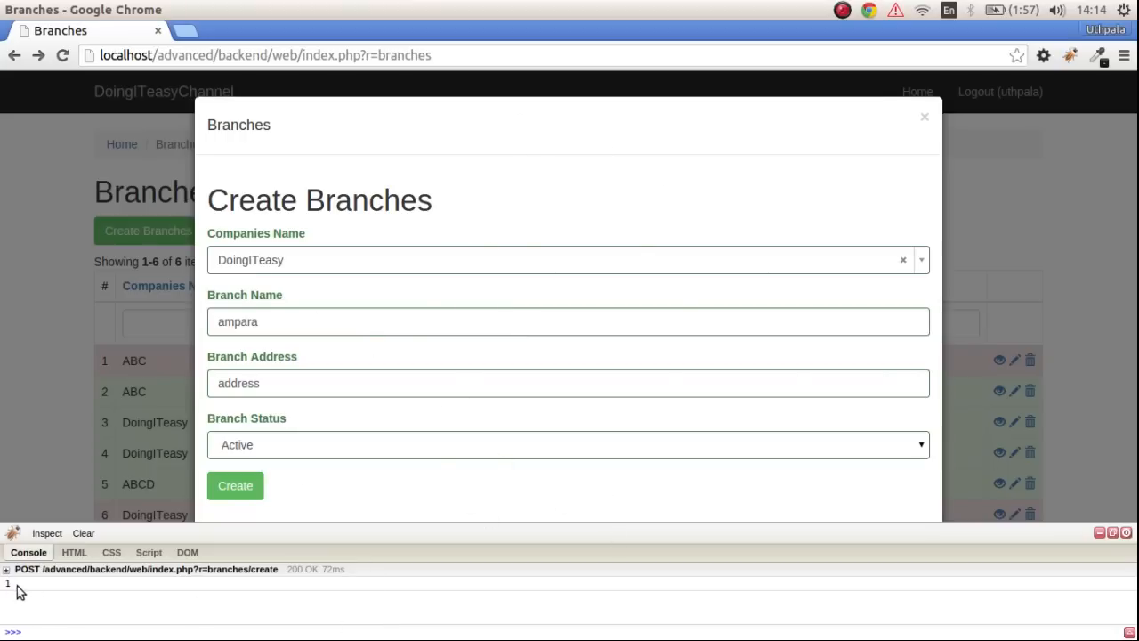
{"action": "mouse_move", "coordinate": [655, 359]}
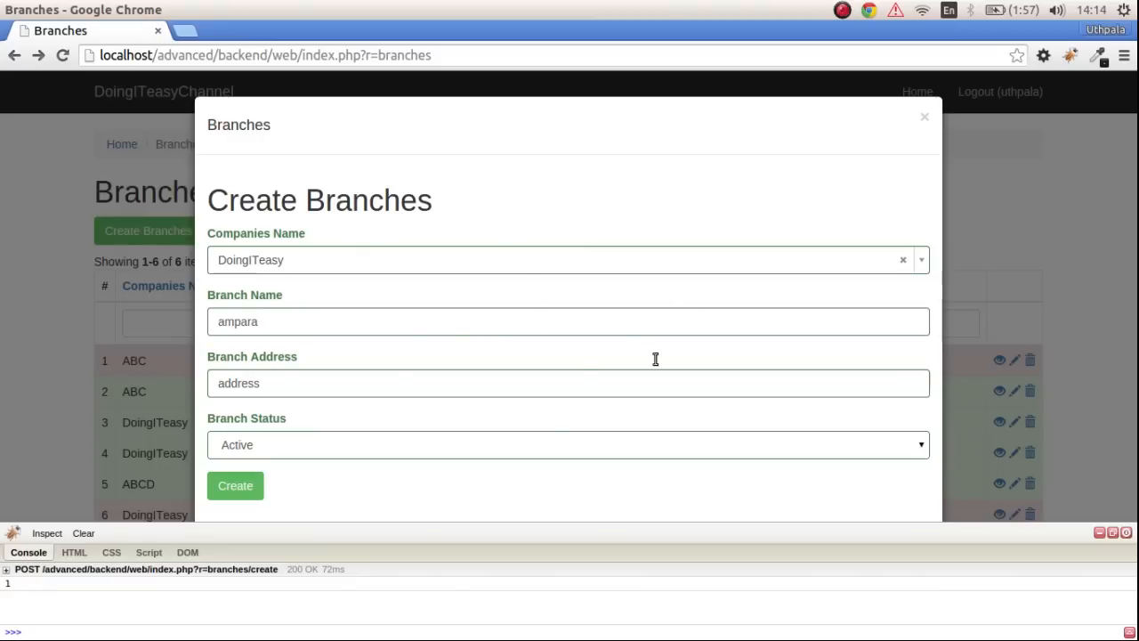
{"action": "mouse_move", "coordinate": [498, 444]}
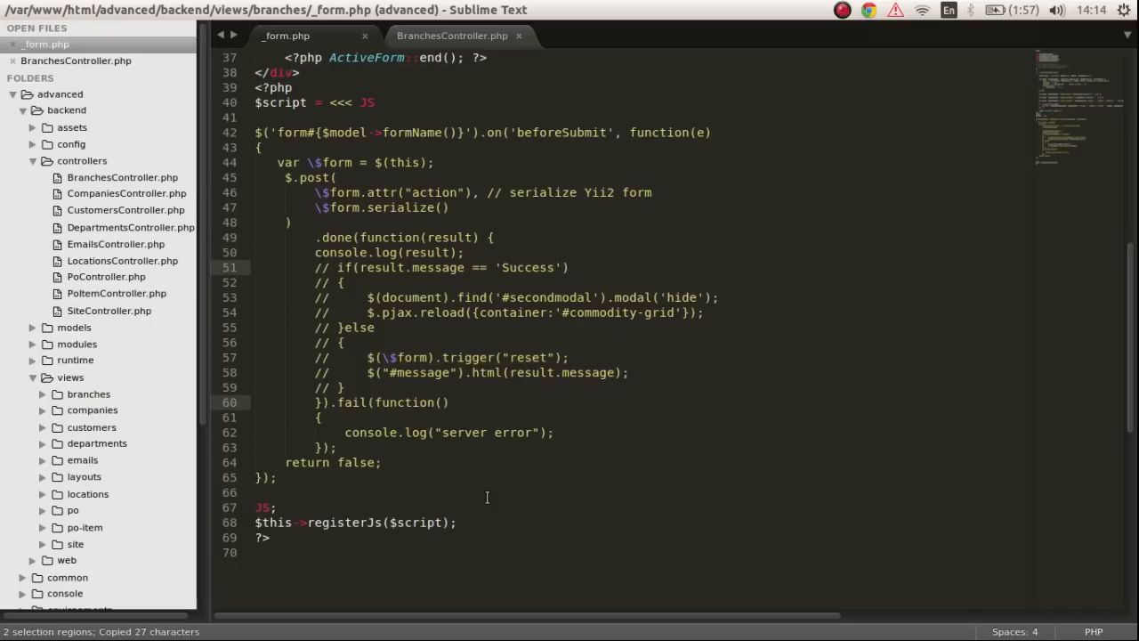
- Uncomment the done callback's result handling and make it check for result 1
{"action": "left_click", "coordinate": [316, 283]}
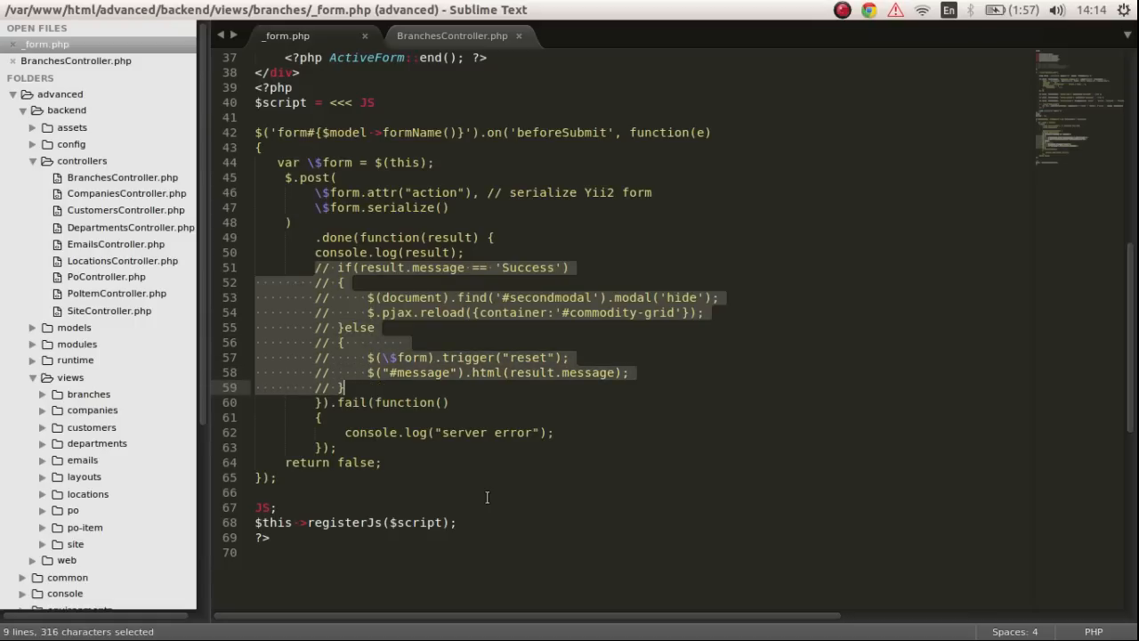
{"action": "key", "text": "ctrl+/"}
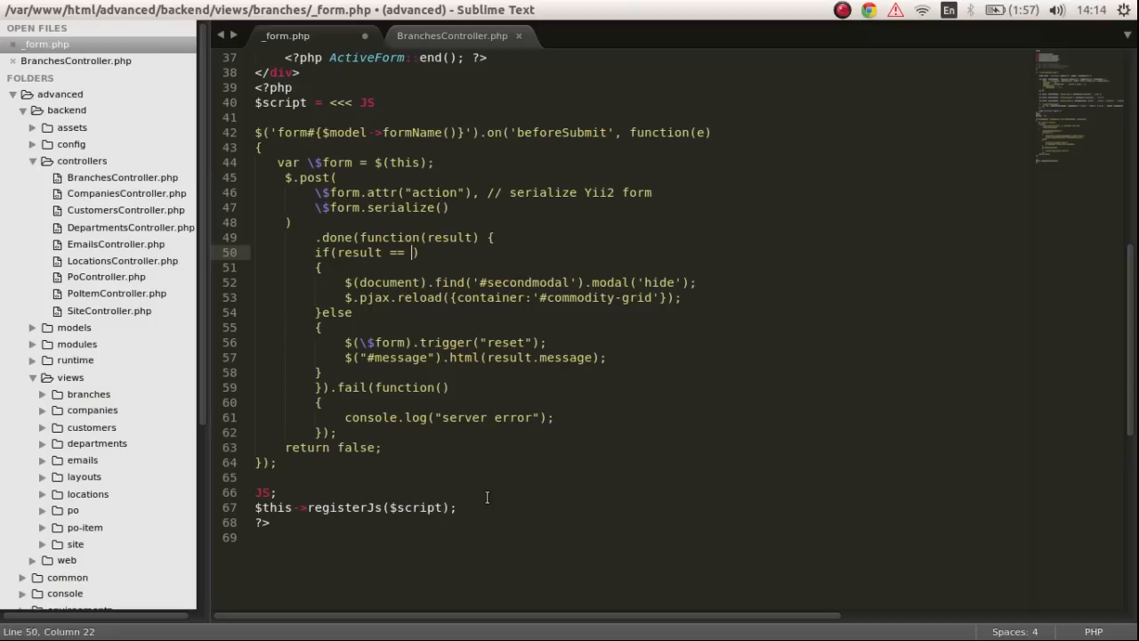
{"action": "type", "text": "1"}
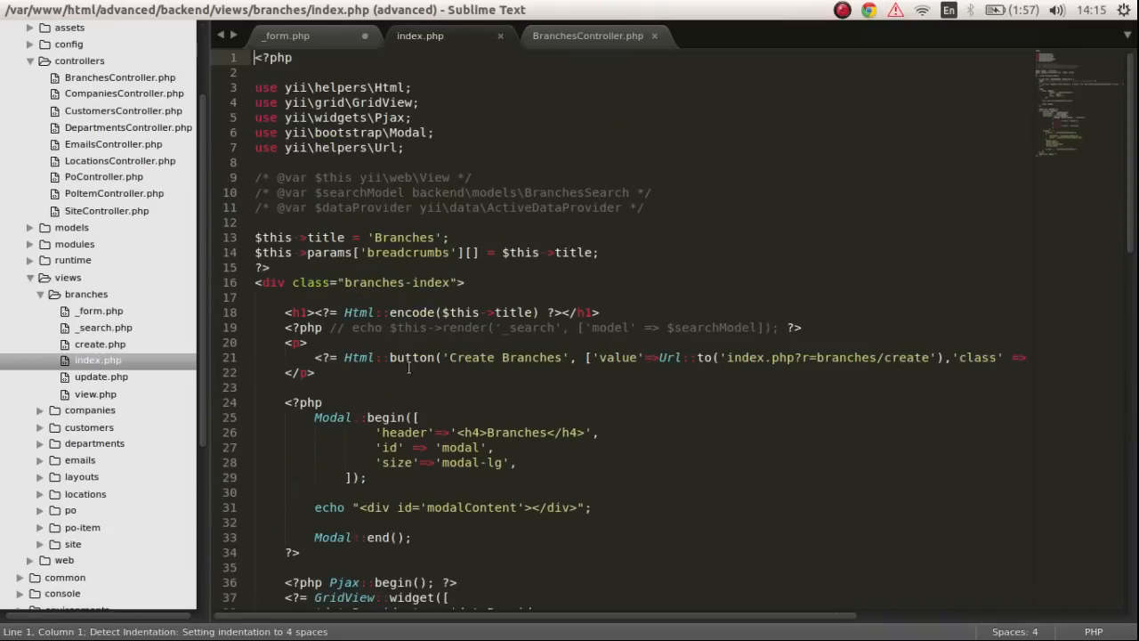
- Compare index.php's modal id with '#secondmodal' in the hide call, deleting that modal call
{"action": "double_click", "coordinate": [460, 447]}
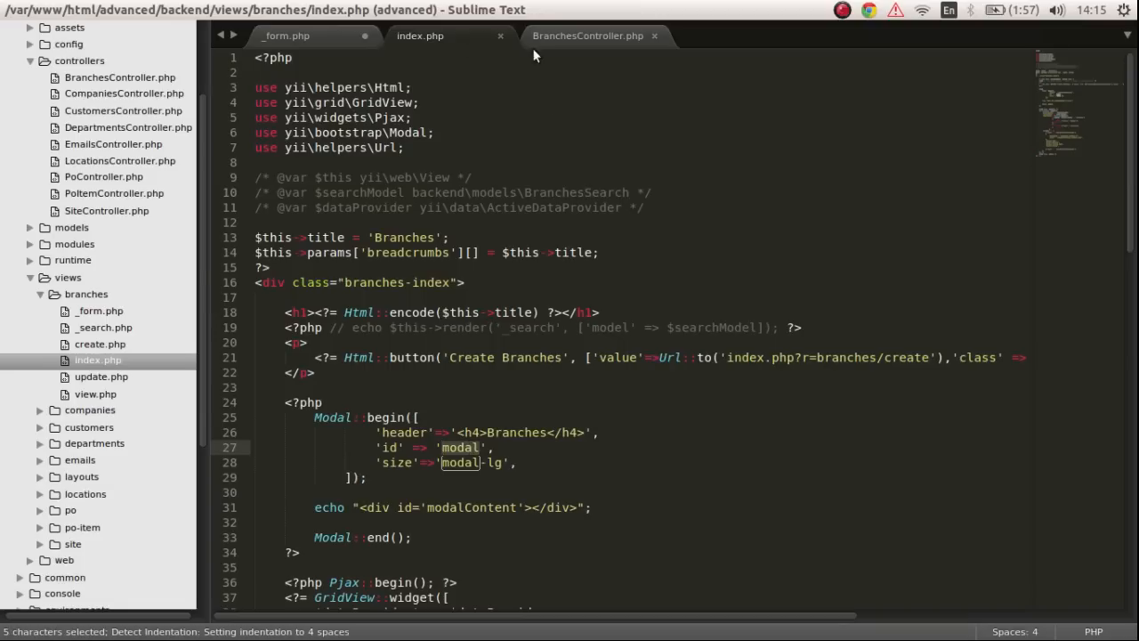
{"action": "left_click", "coordinate": [285, 36]}
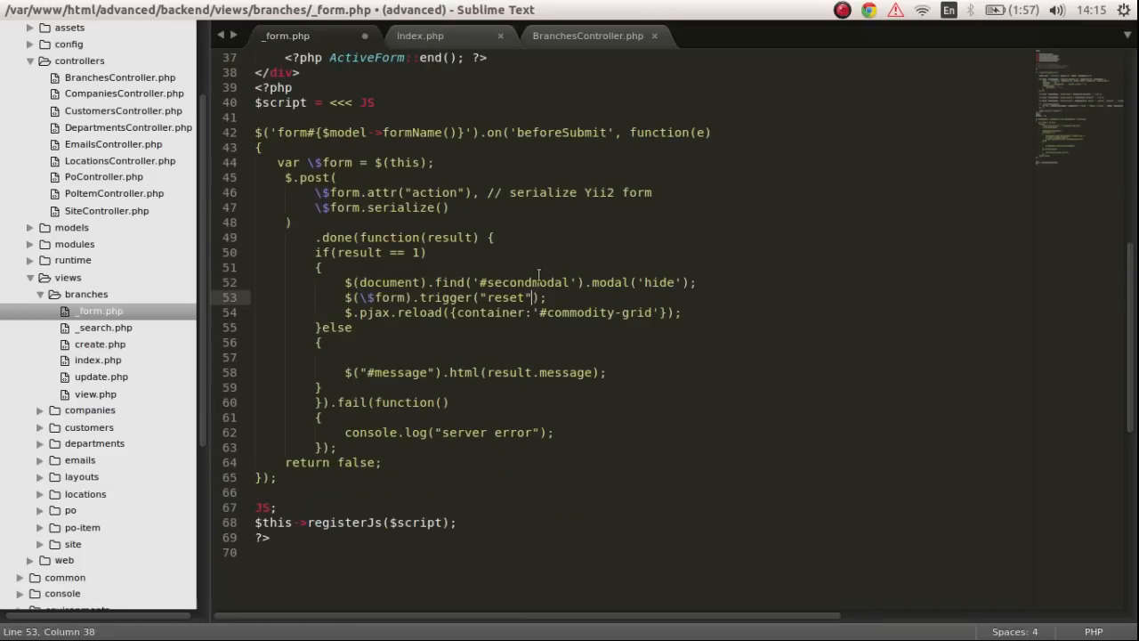
{"action": "double_click", "coordinate": [526, 282]}
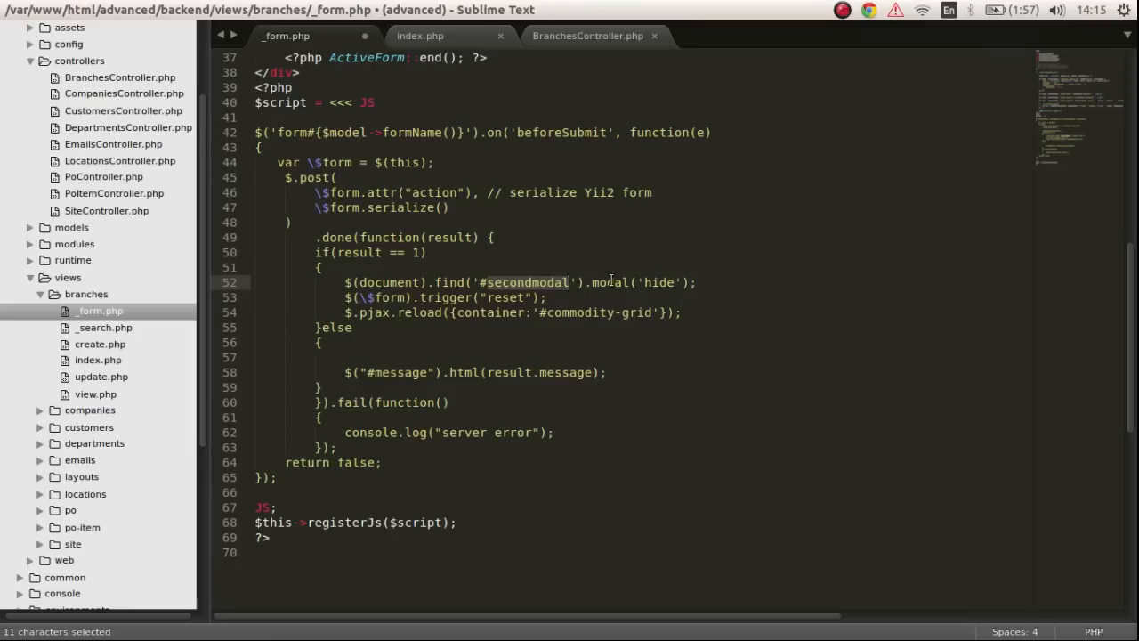
{"action": "double_click", "coordinate": [609, 282]}
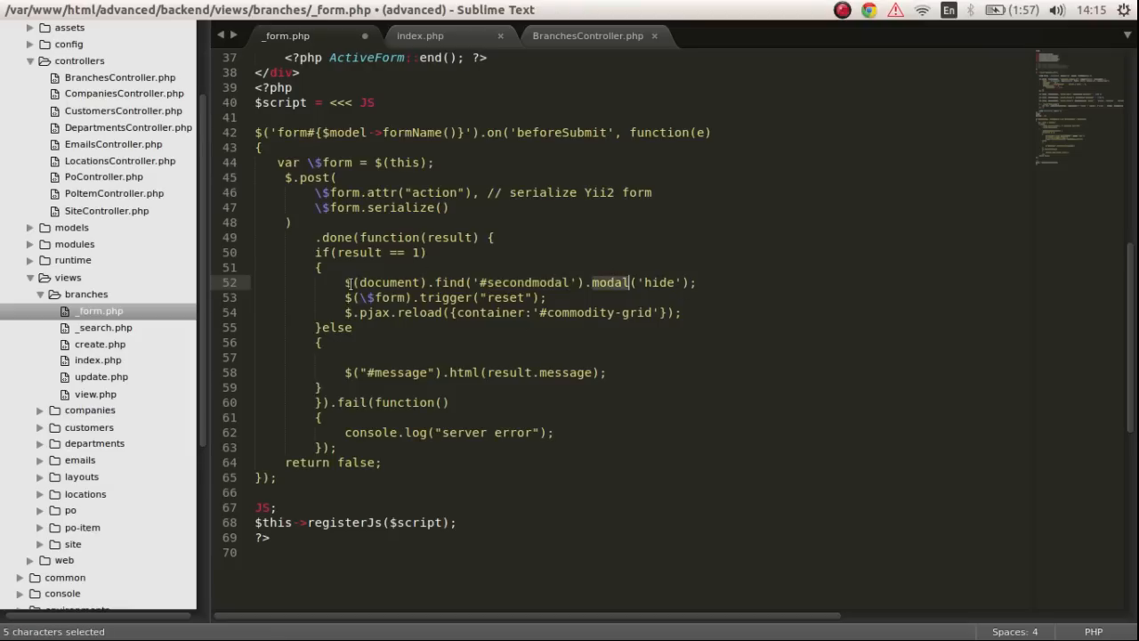
{"action": "key", "text": "Delete"}
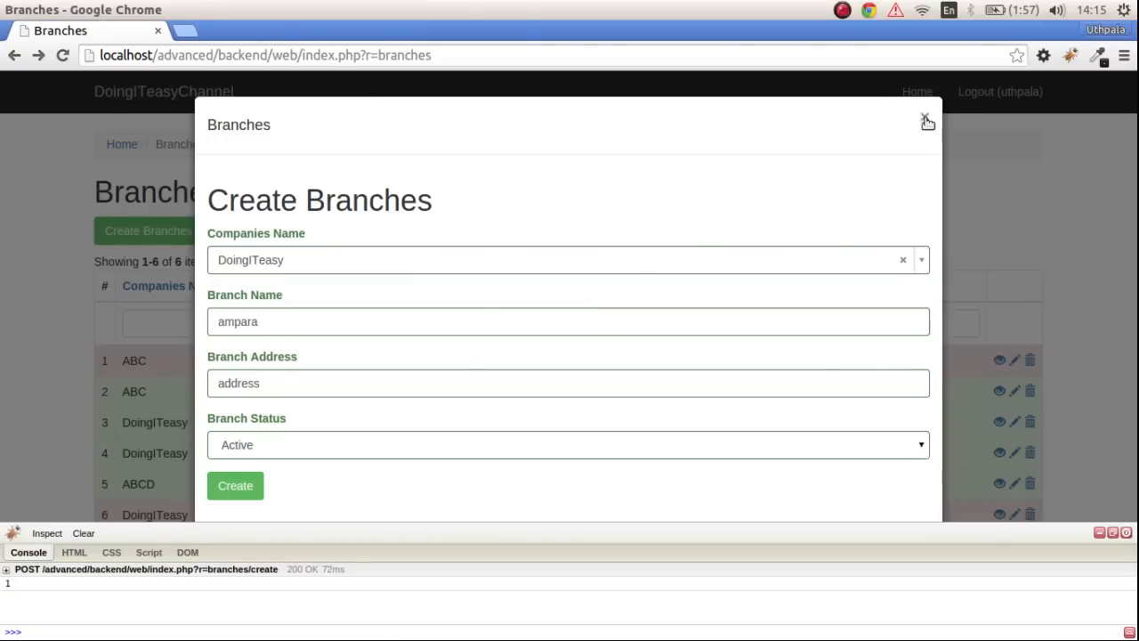
{"action": "left_click", "coordinate": [926, 122]}
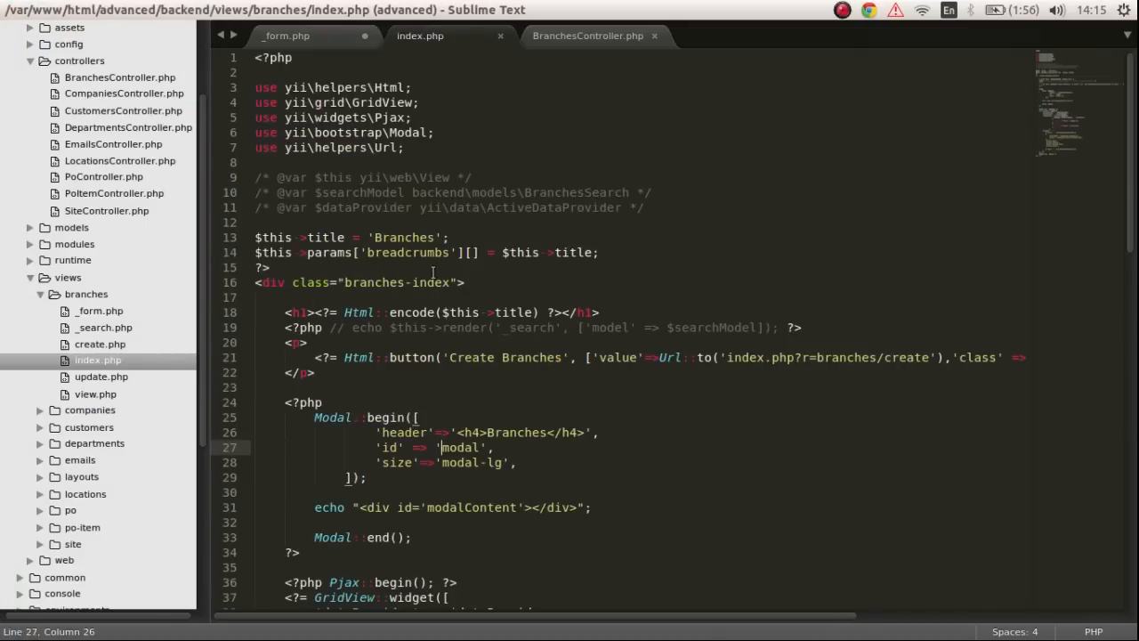
- Set Pjax::begin(['id'=>'branchesGrid']) in index.php and select the old container id
{"action": "scroll", "scroll_direction": "down", "scroll_amount": 3}
{"action": "type", "text": "["}
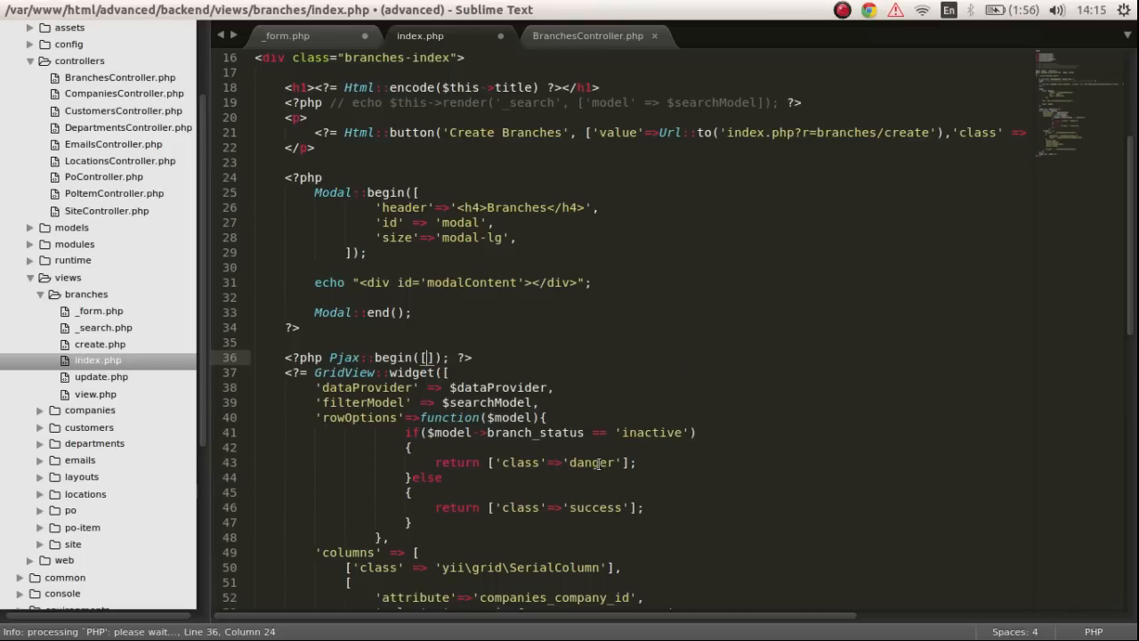
{"action": "type", "text": "'id'=>'"}
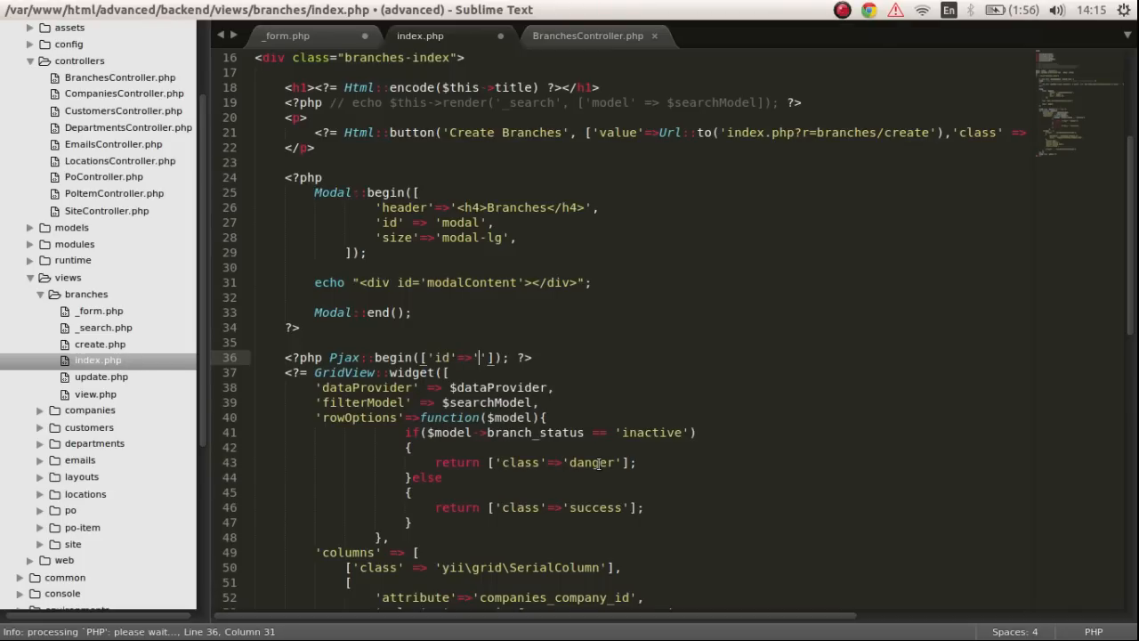
{"action": "type", "text": "ra"}
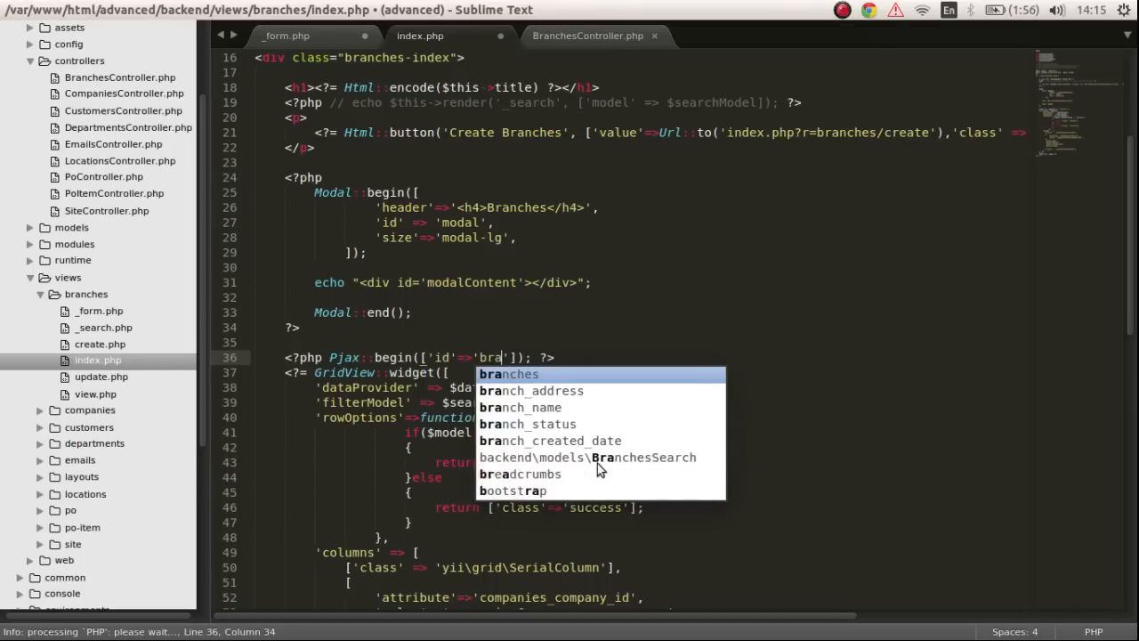
{"action": "type", "text": "nchesGrid"}
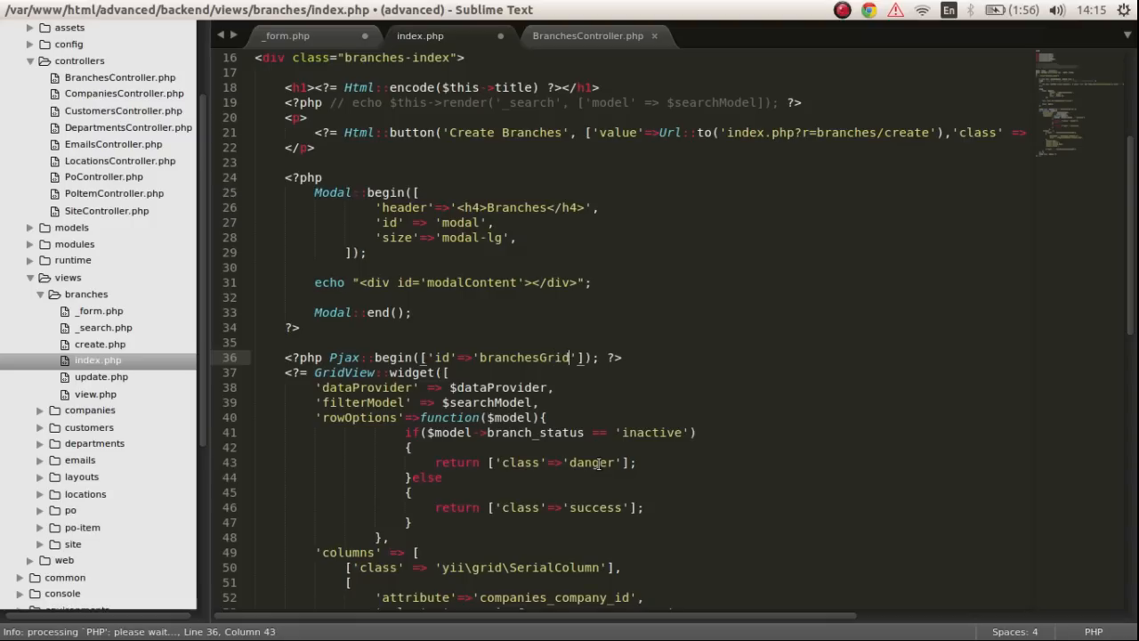
{"action": "key", "text": "ctrl+s"}
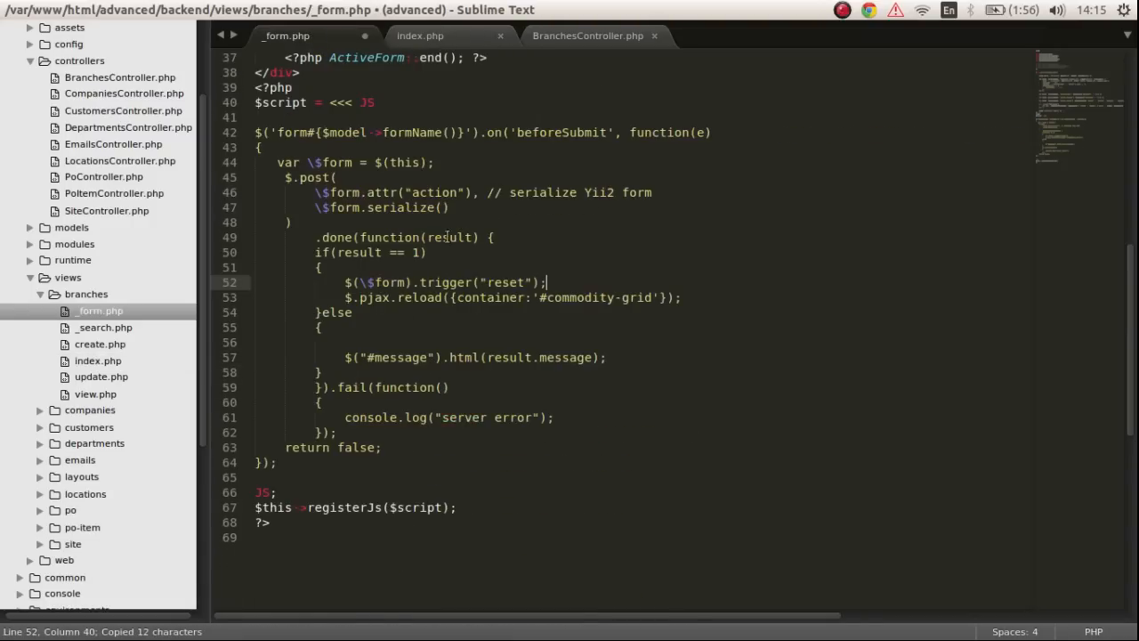
{"action": "double_click", "coordinate": [578, 297]}
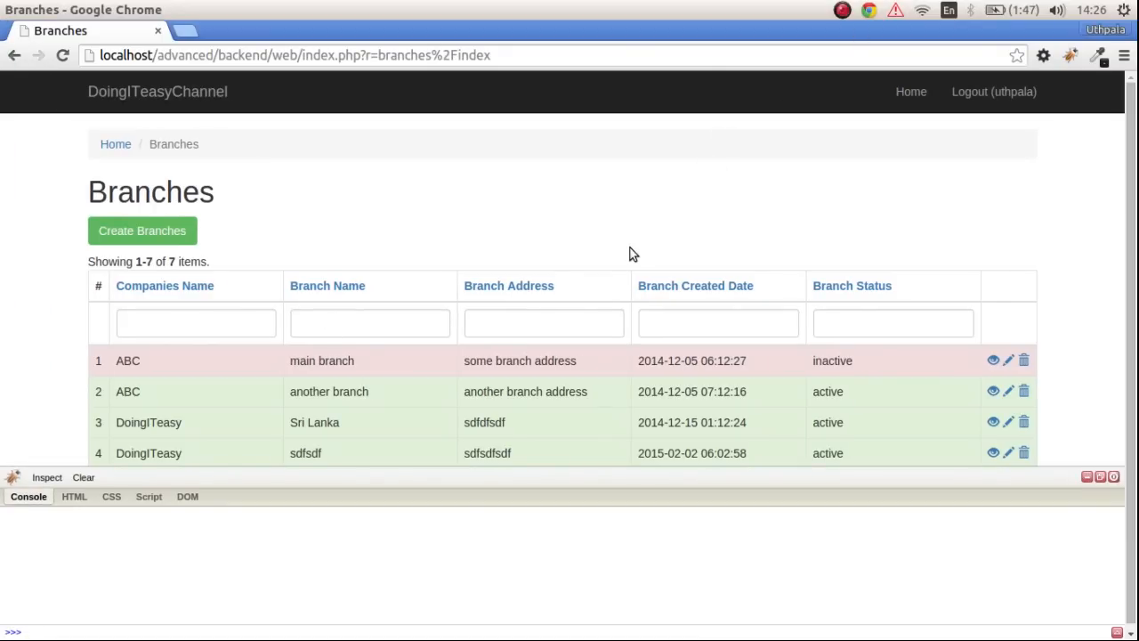
- Submit an Active DoingITeasyChannel branch 'testing ajax submit' with address 'some where in colombo'
{"action": "left_click", "coordinate": [141, 230]}
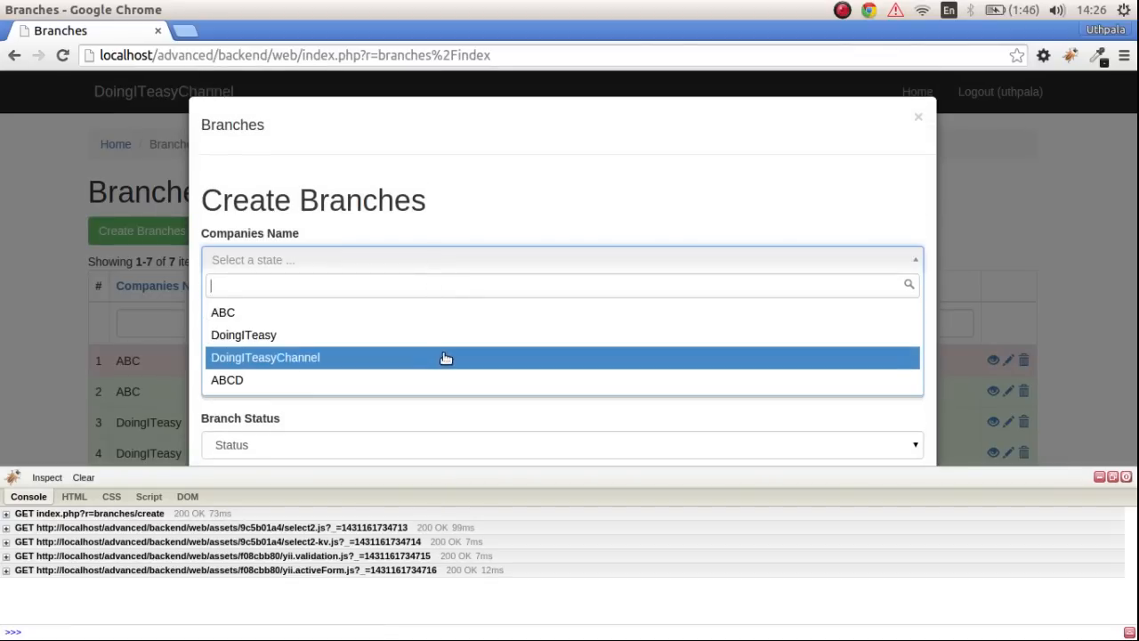
{"action": "left_click", "coordinate": [265, 357]}
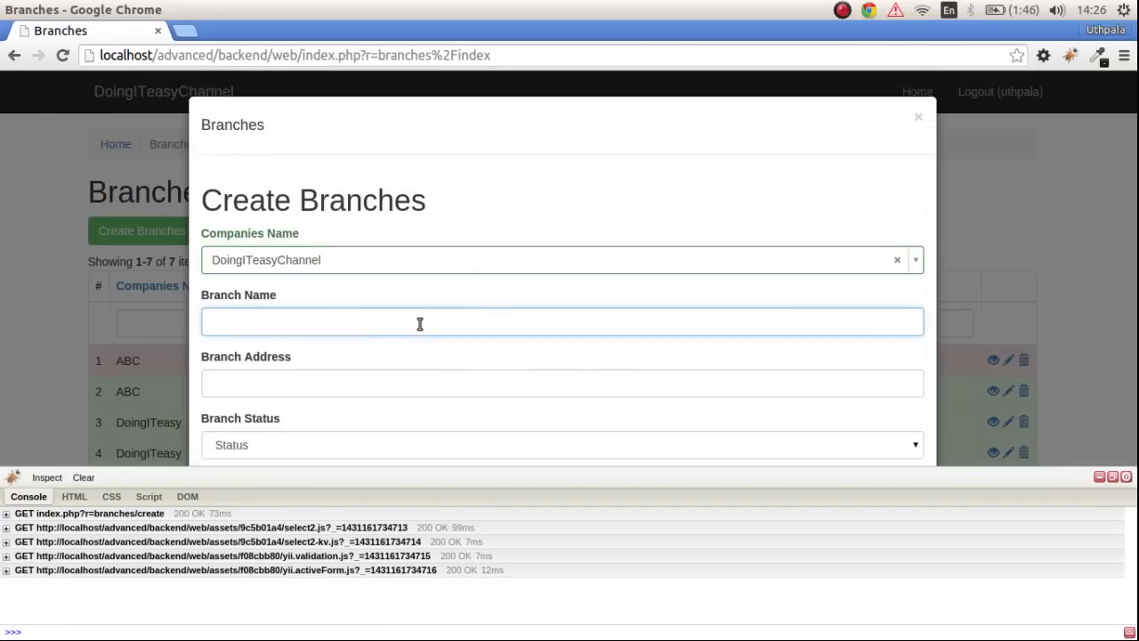
{"action": "type", "text": "tes"}
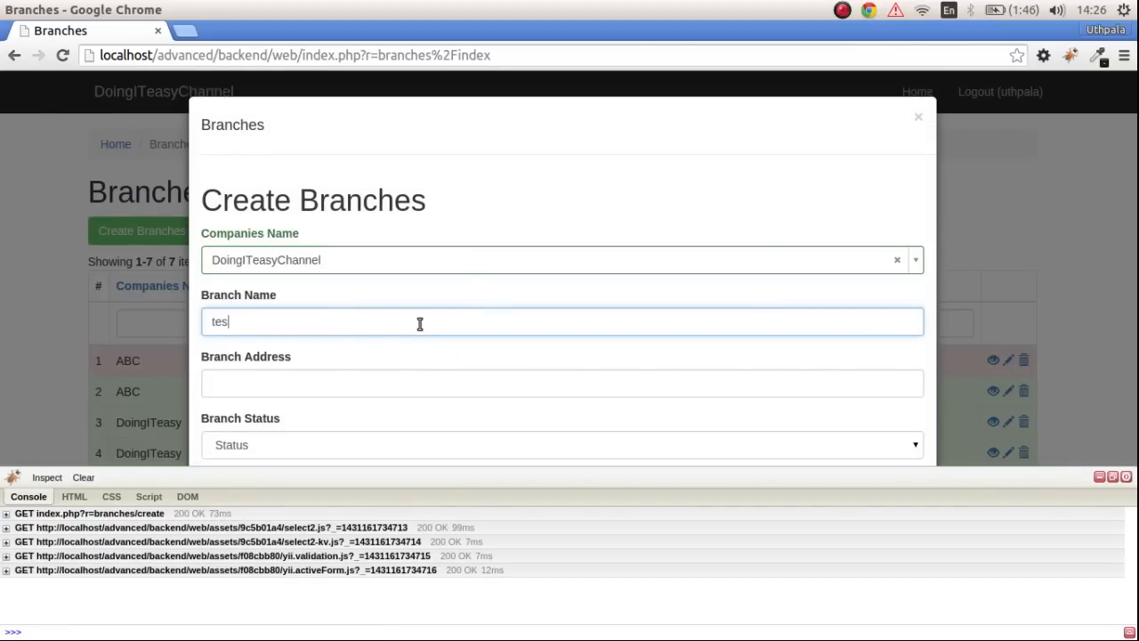
{"action": "type", "text": "testing ajax submit"}
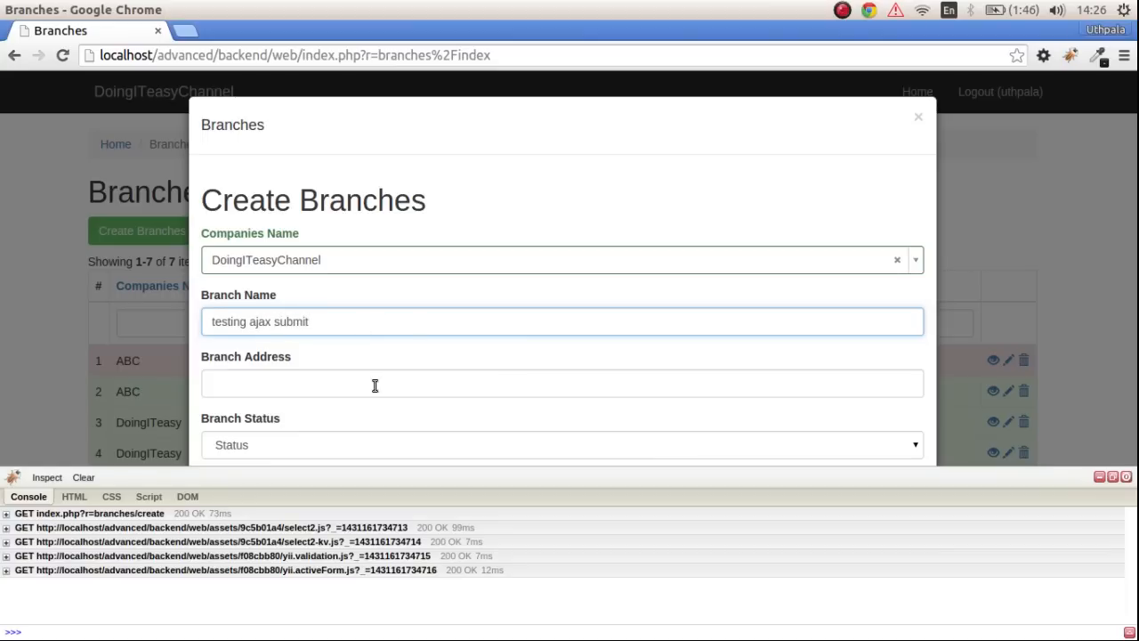
{"action": "type", "text": "some where in colombo"}
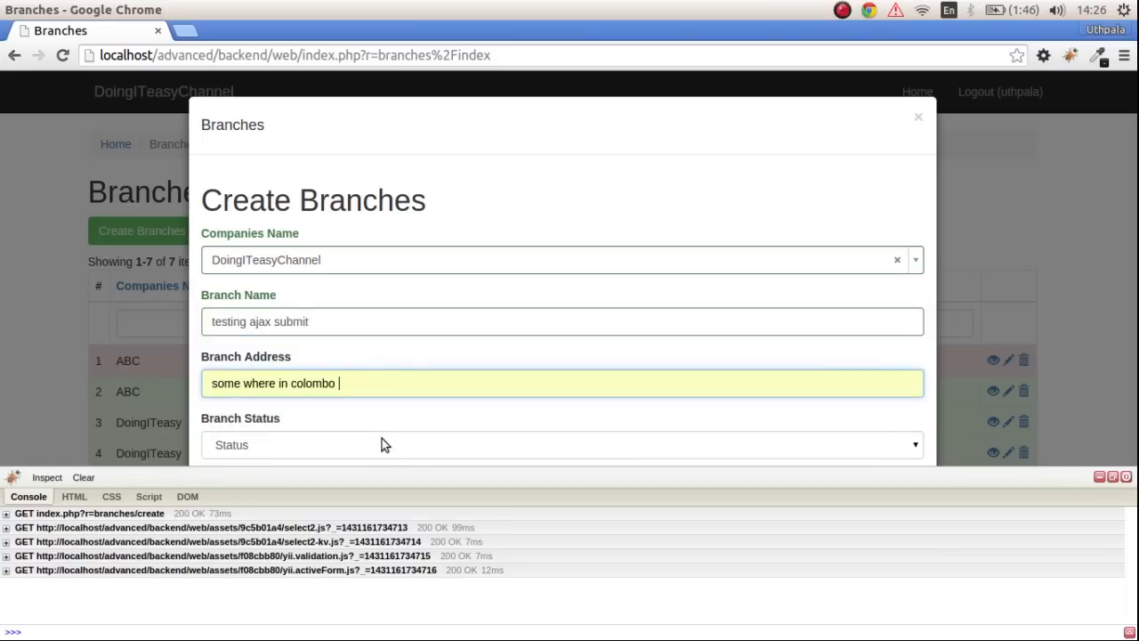
{"action": "left_click", "coordinate": [562, 444]}
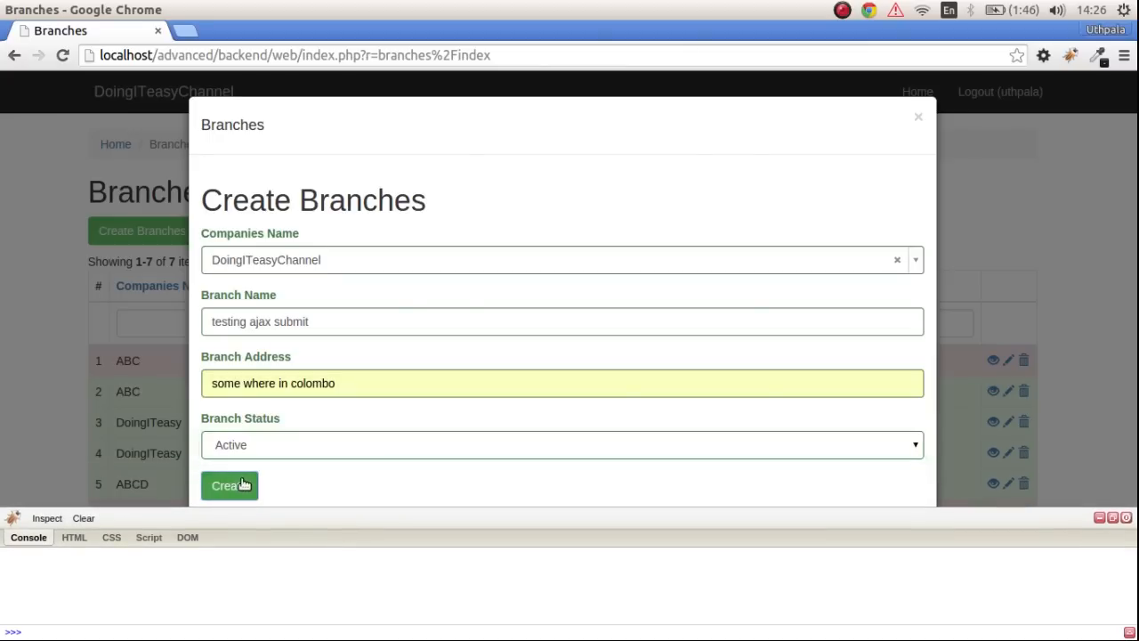
{"action": "left_click", "coordinate": [229, 485]}
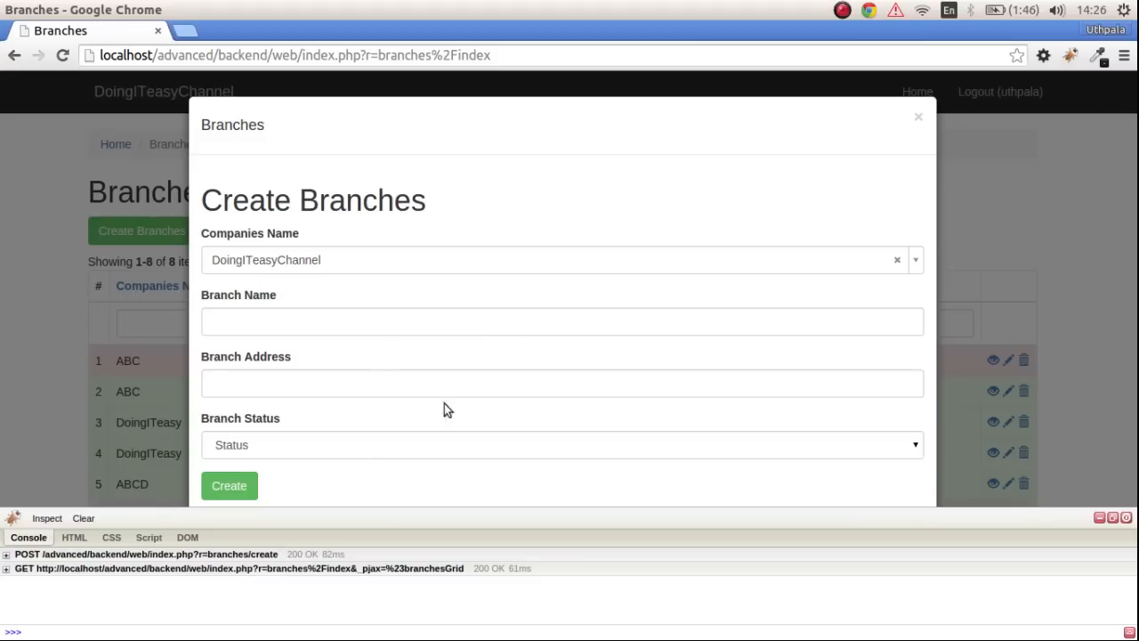
{"action": "mouse_move", "coordinate": [347, 345]}
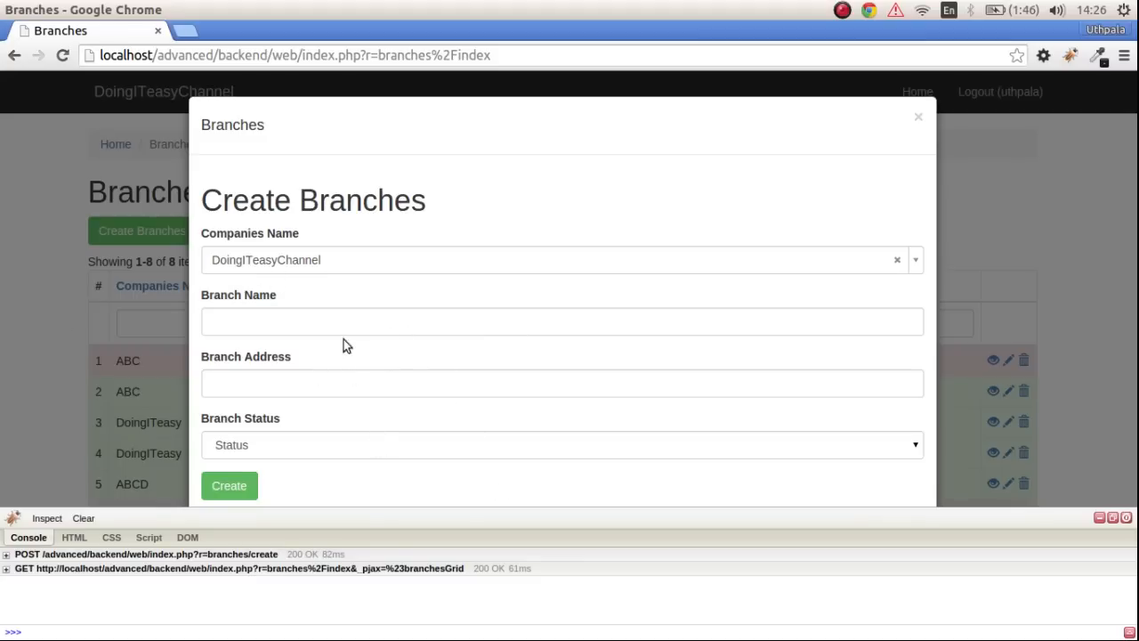
{"action": "mouse_move", "coordinate": [370, 271]}
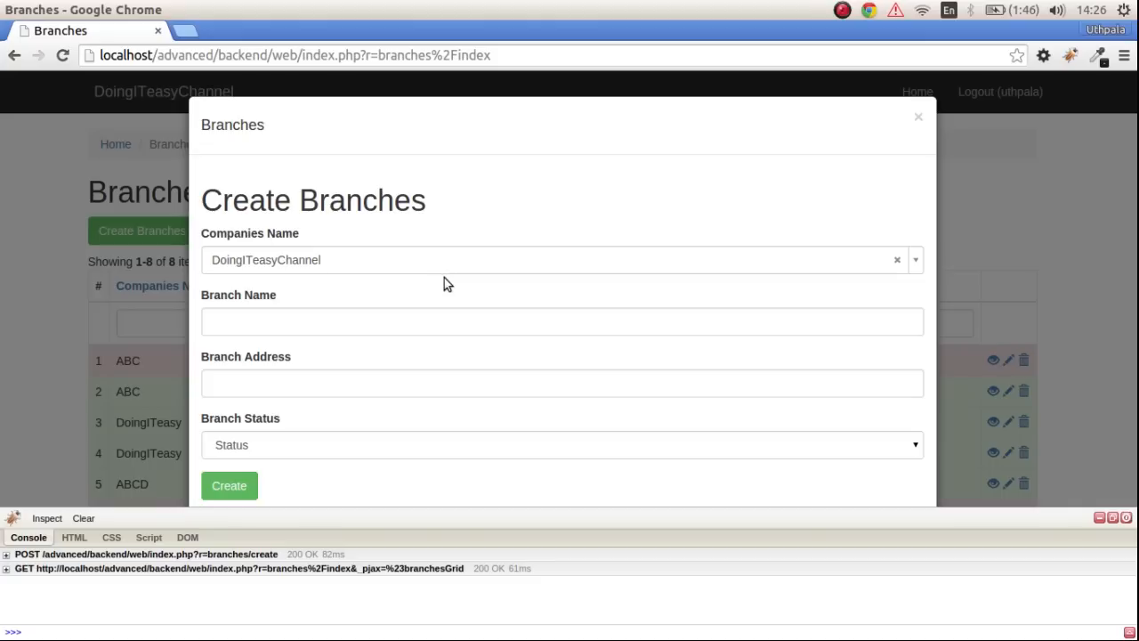
{"action": "mouse_move", "coordinate": [370, 272]}
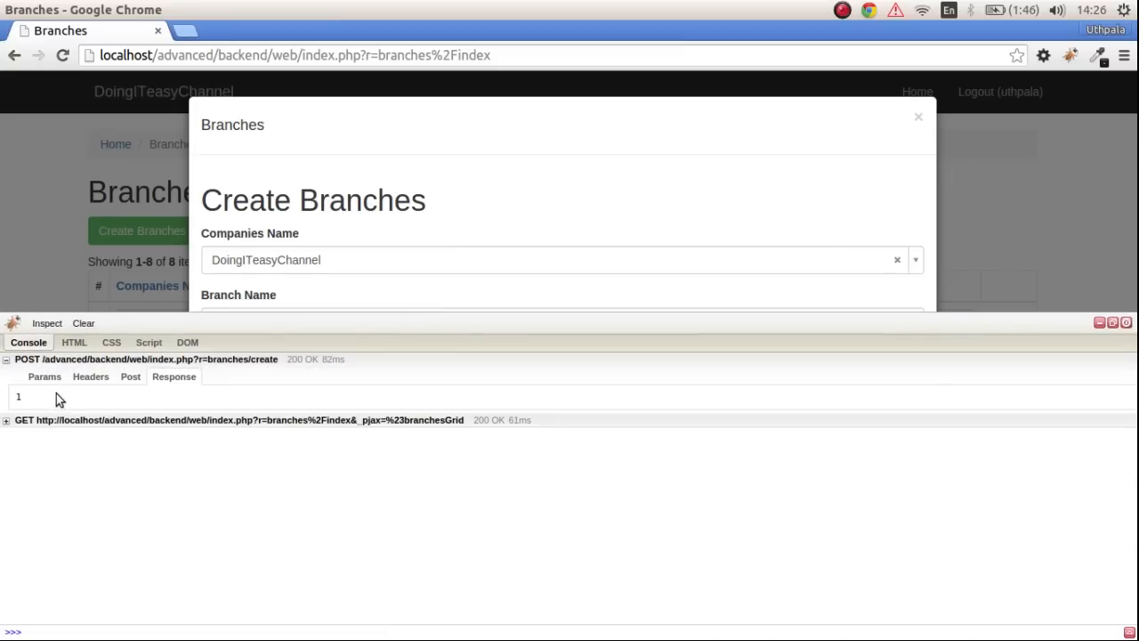
{"action": "mouse_move", "coordinate": [4, 389]}
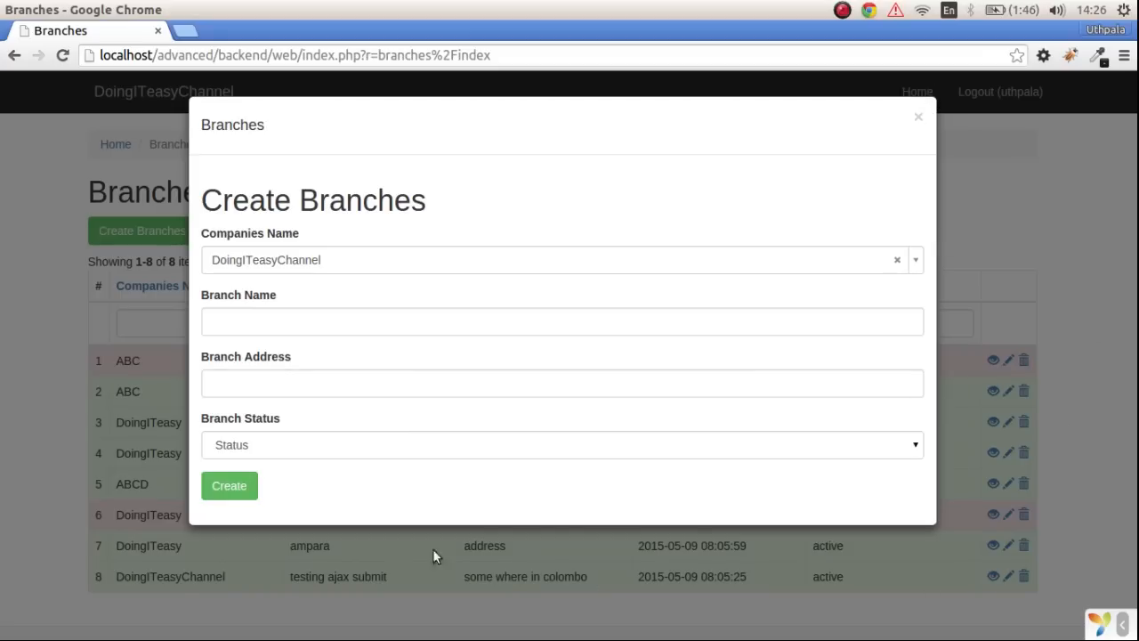
{"action": "mouse_move", "coordinate": [247, 600]}
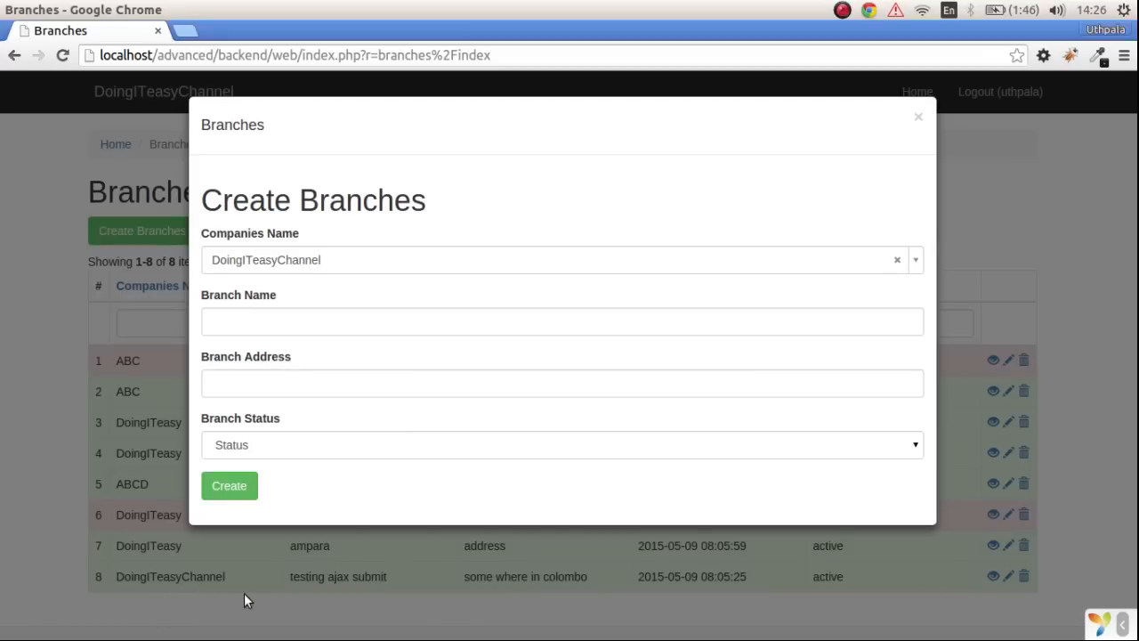
{"action": "mouse_move", "coordinate": [993, 120]}
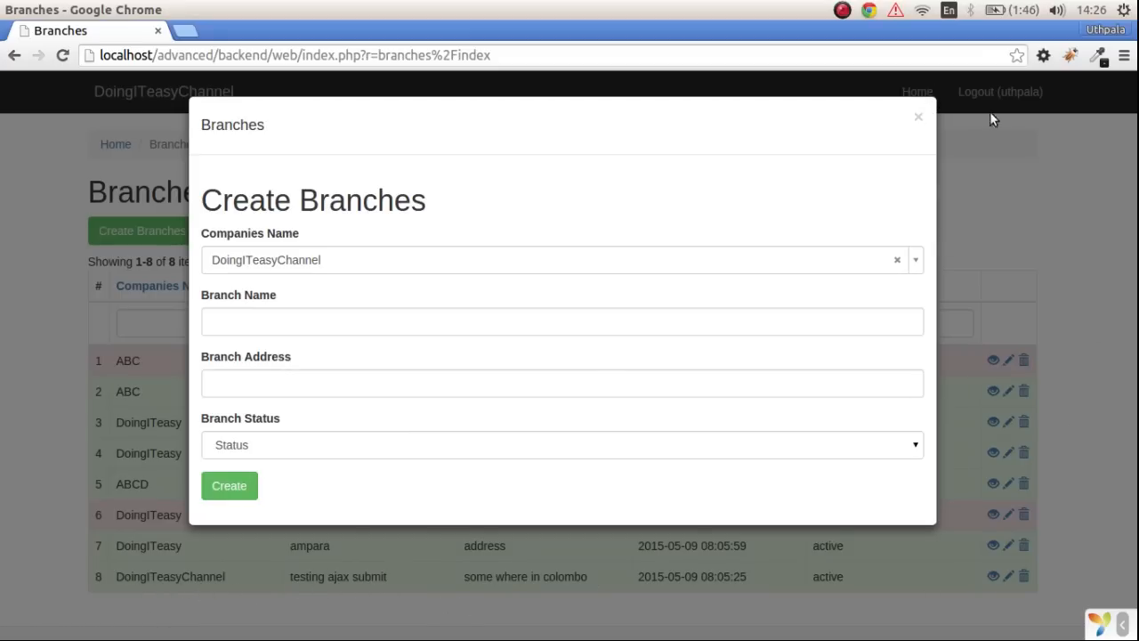
- Dismiss the create-branch modal to reveal the eight-row branches grid
{"action": "left_click", "coordinate": [917, 116]}
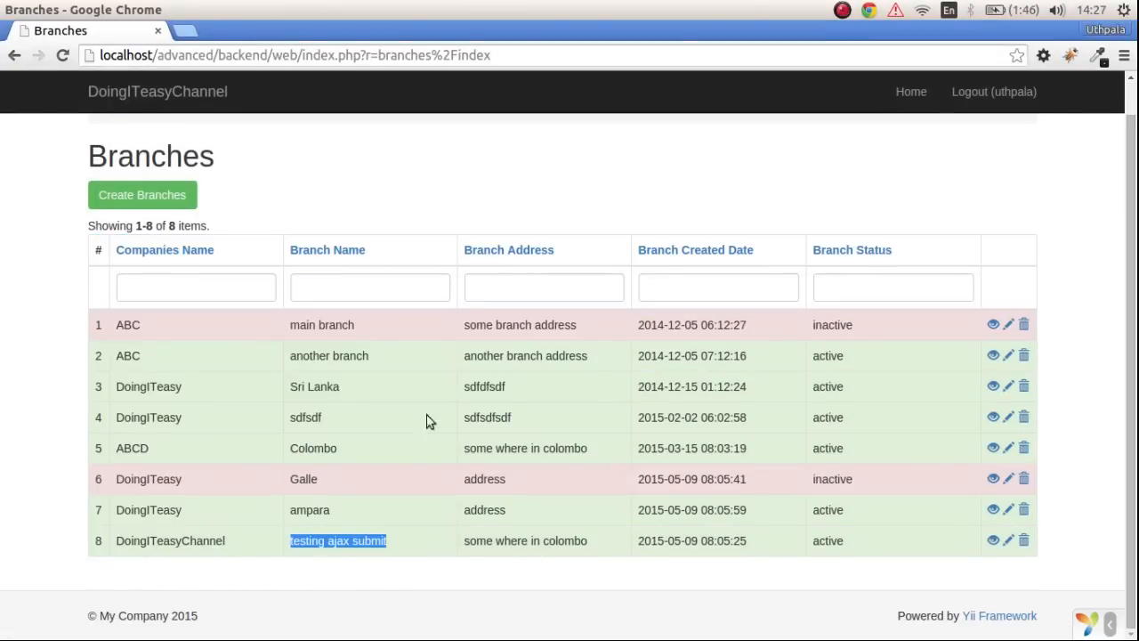
{"action": "mouse_move", "coordinate": [672, 322]}
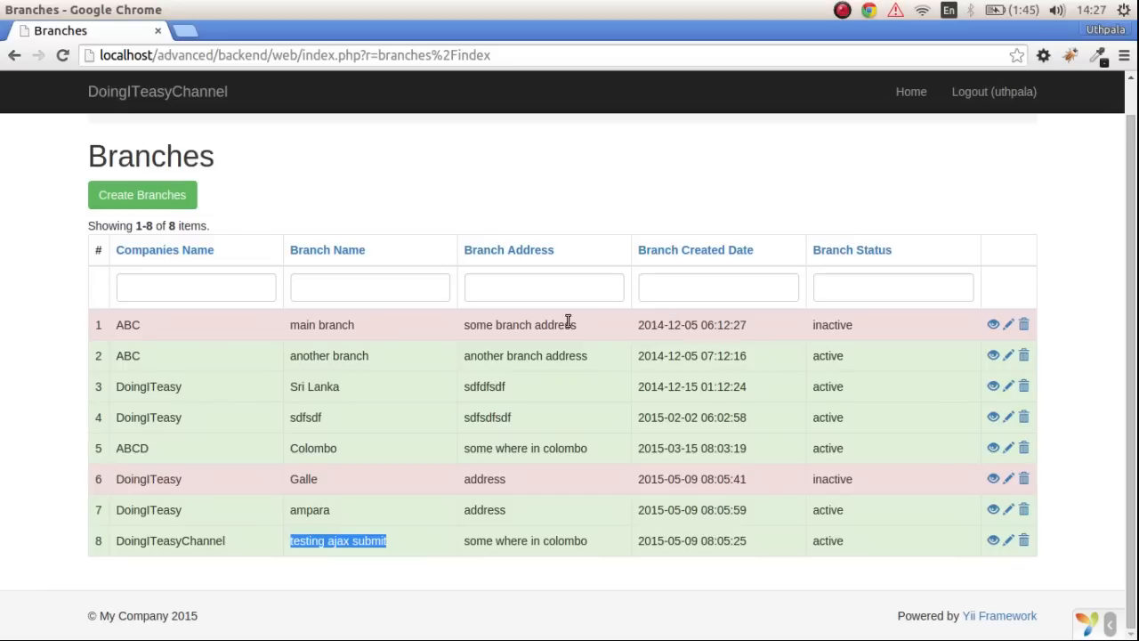
{"action": "mouse_move", "coordinate": [327, 344]}
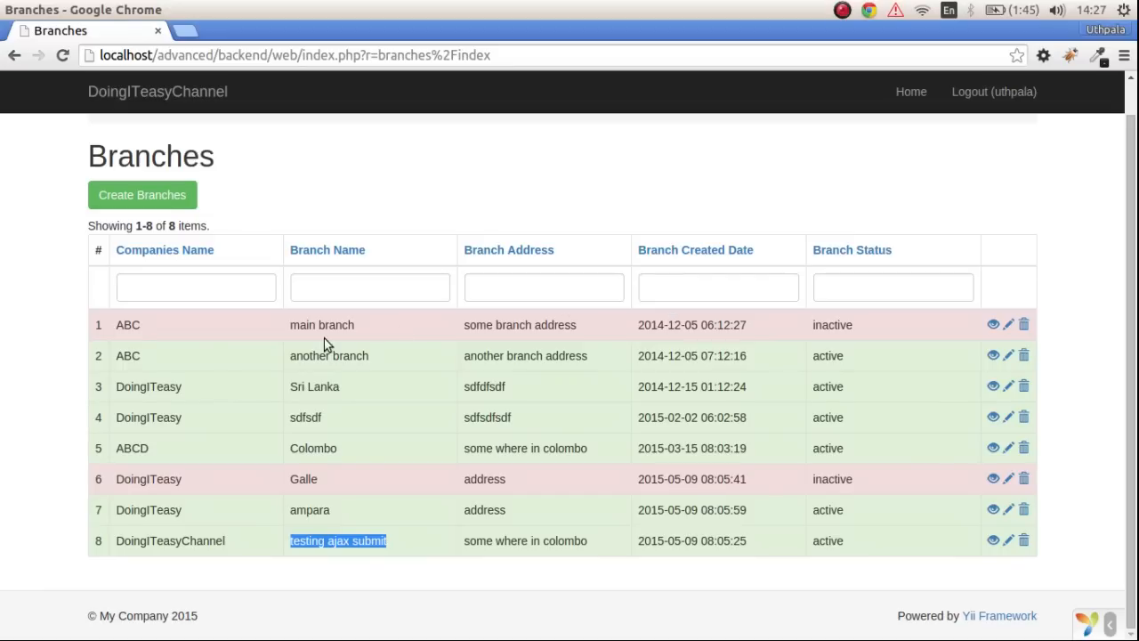